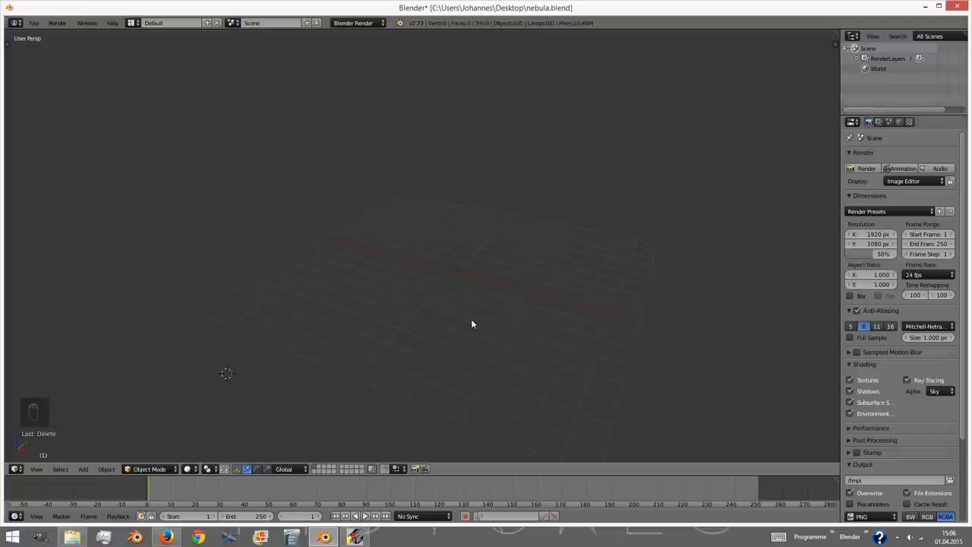
# - Snap the 3D cursor to the origin, add a camera there, clear its rotation and reposition it
pyautogui.press('shift+s')
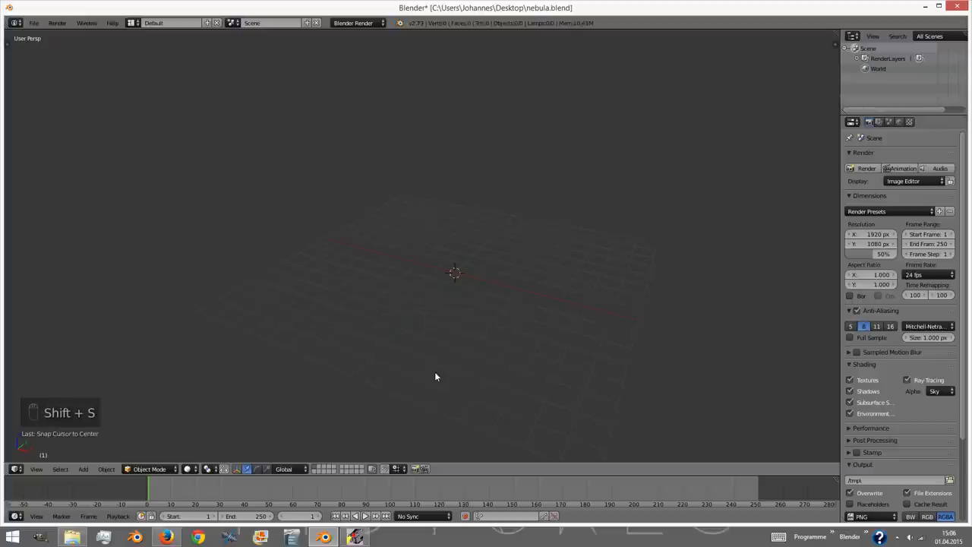
pyautogui.press('shift+a')
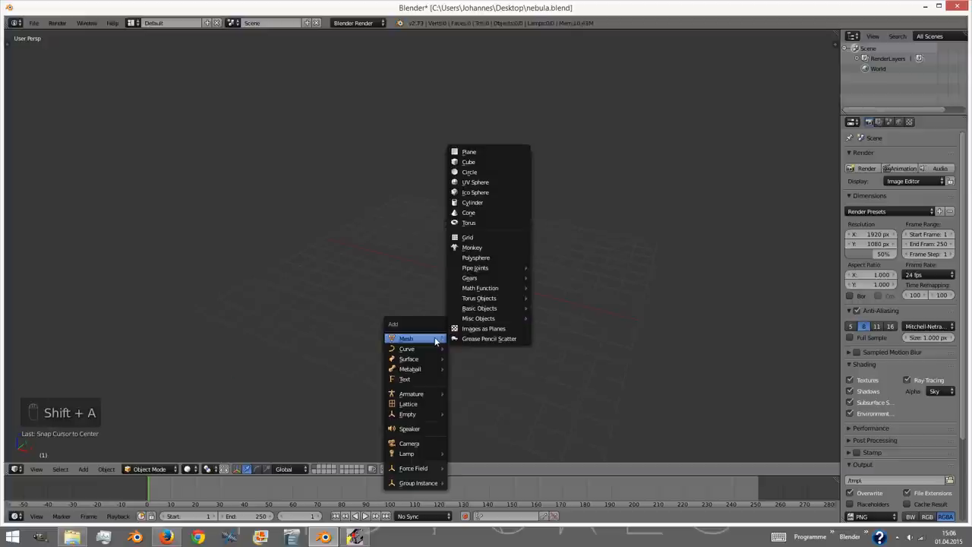
pyautogui.click(409, 443)
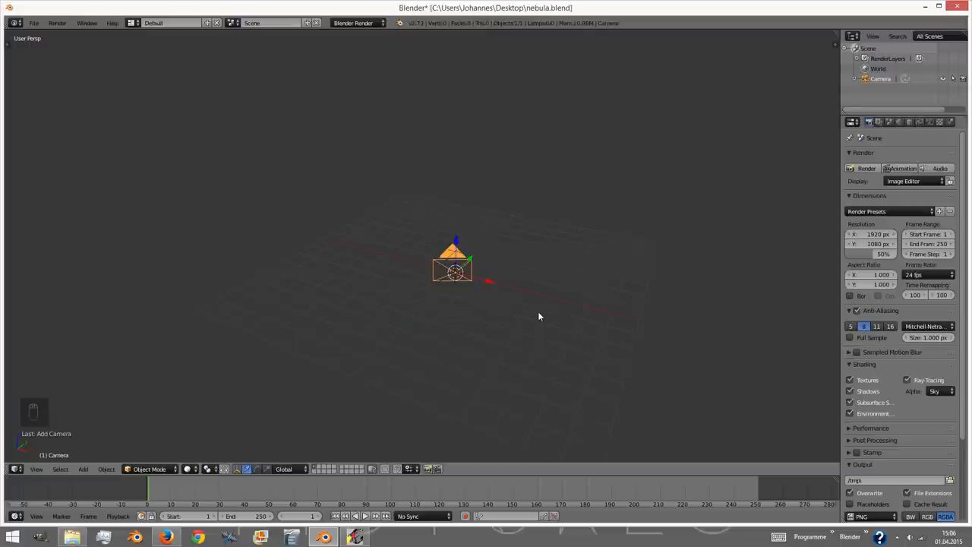
pyautogui.press('alt+r')
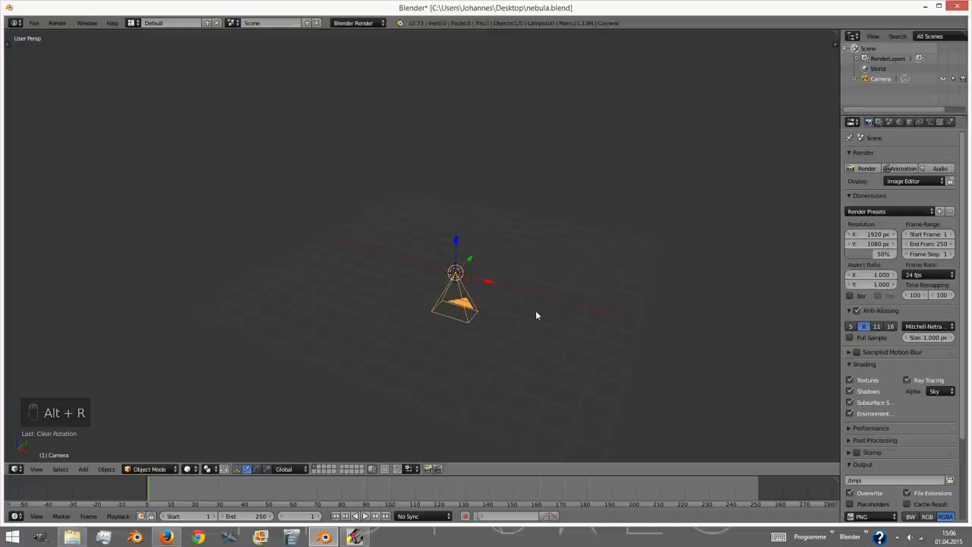
pyautogui.press('g')
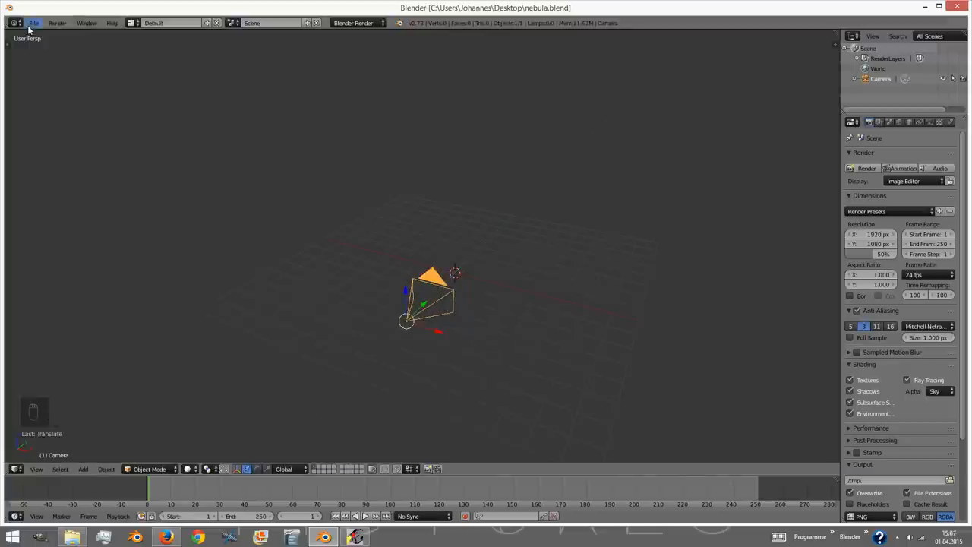
# - In User Preferences add-ons, search 'Image' and enable Import Images as Planes
pyautogui.click(33, 23)
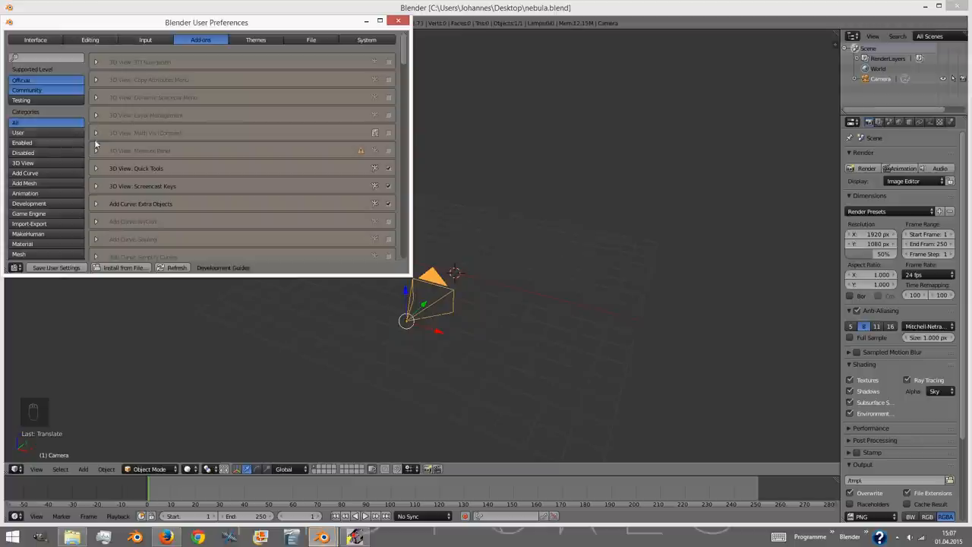
pyautogui.write('Image')
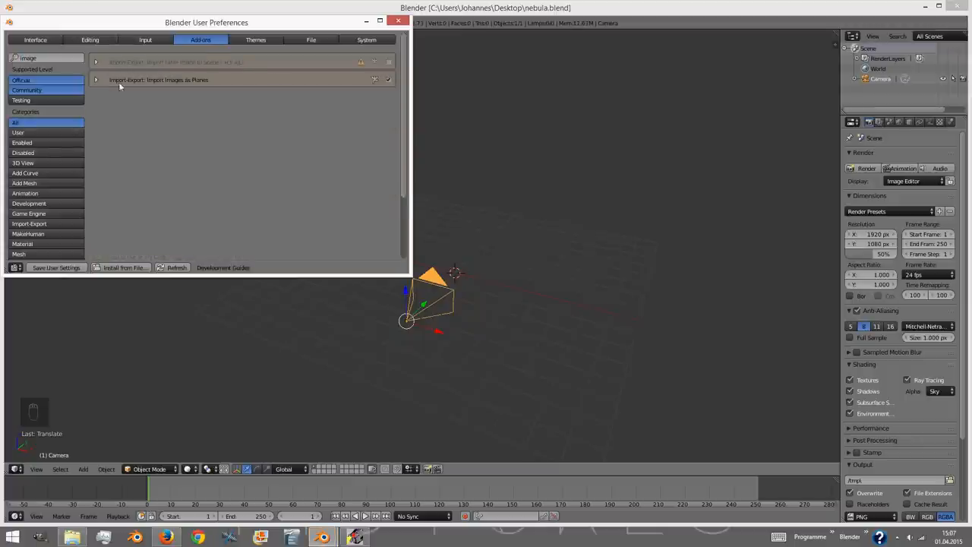
pyautogui.click(398, 23)
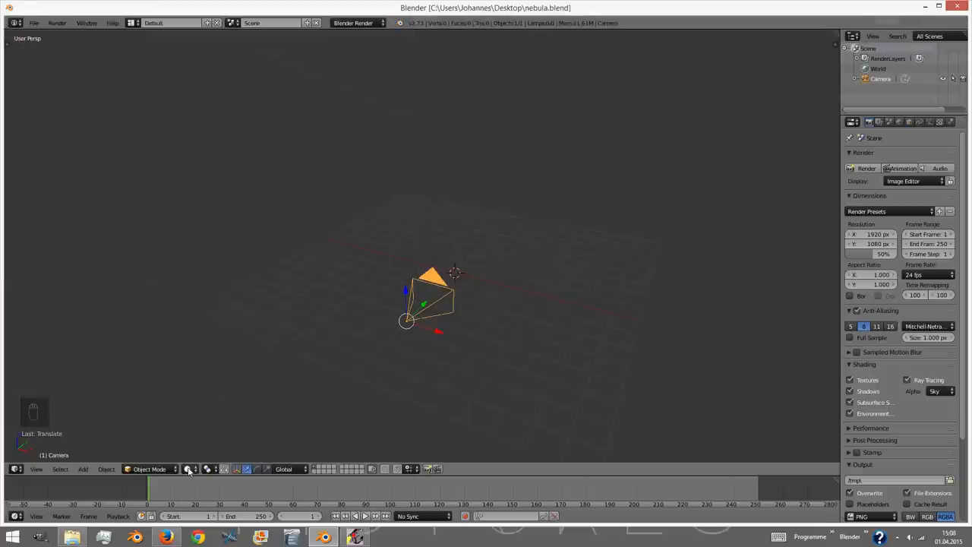
pyautogui.moveTo(203, 428)
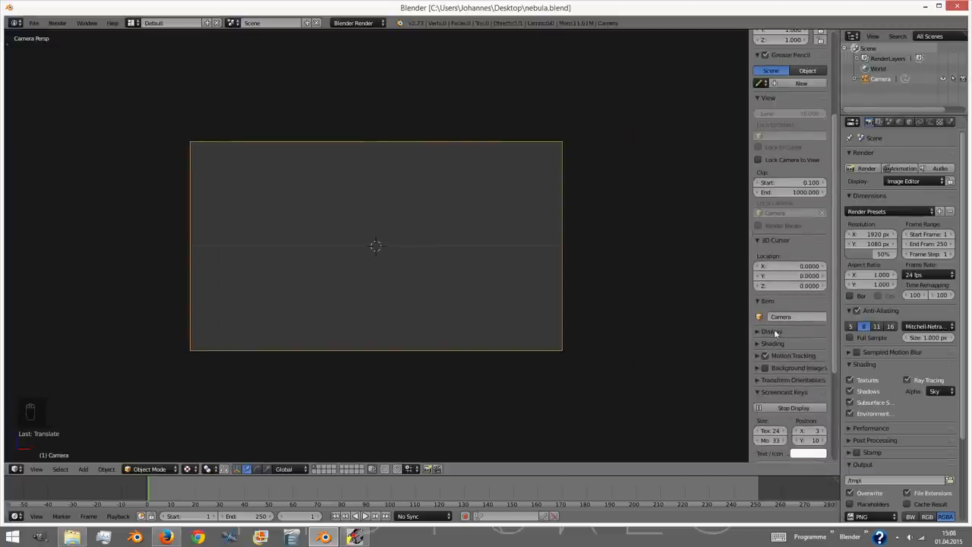
# - Set viewport shading to GLSL in the N panel and bring up the Add menu for the backdrop
pyautogui.click(772, 343)
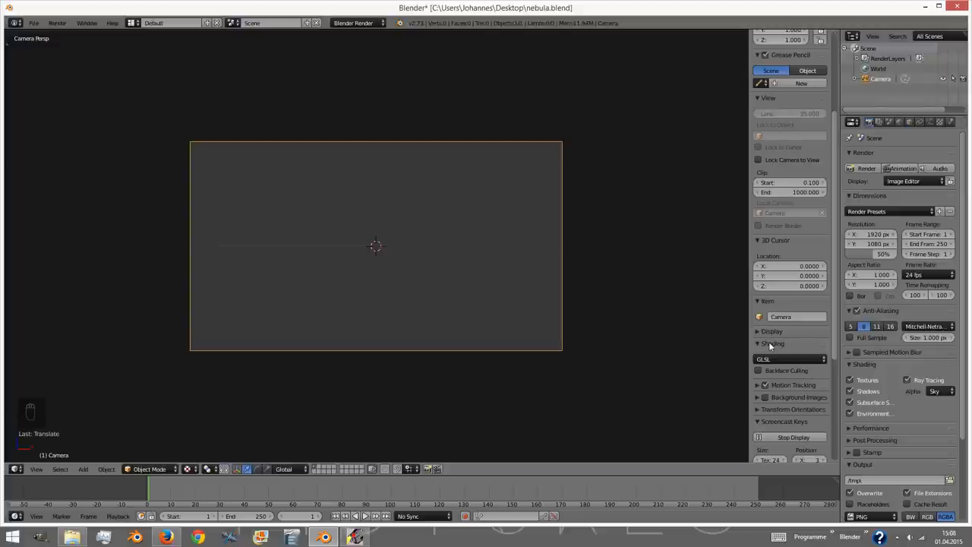
pyautogui.press('shift+a')
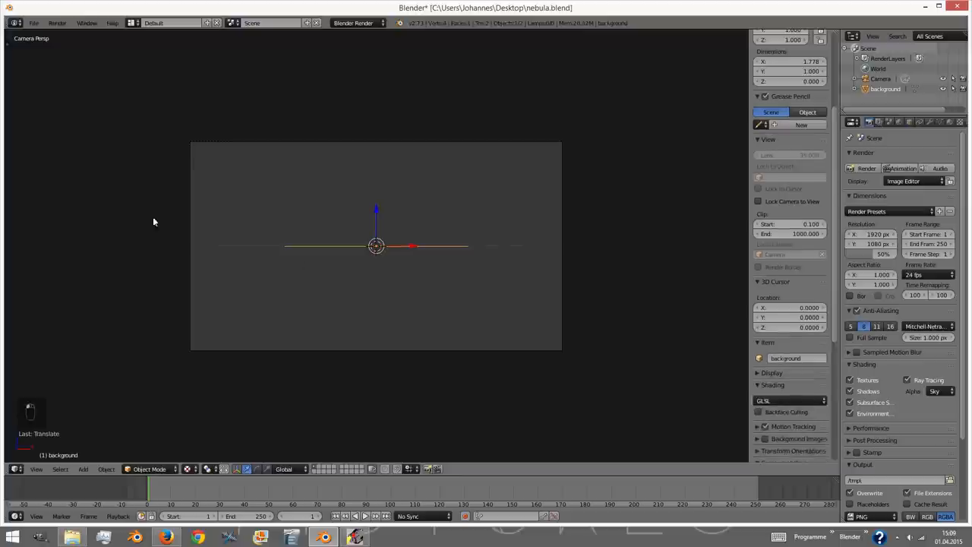
# - Rotate the background plane to face the camera and make its material Shadeless
pyautogui.press('r')
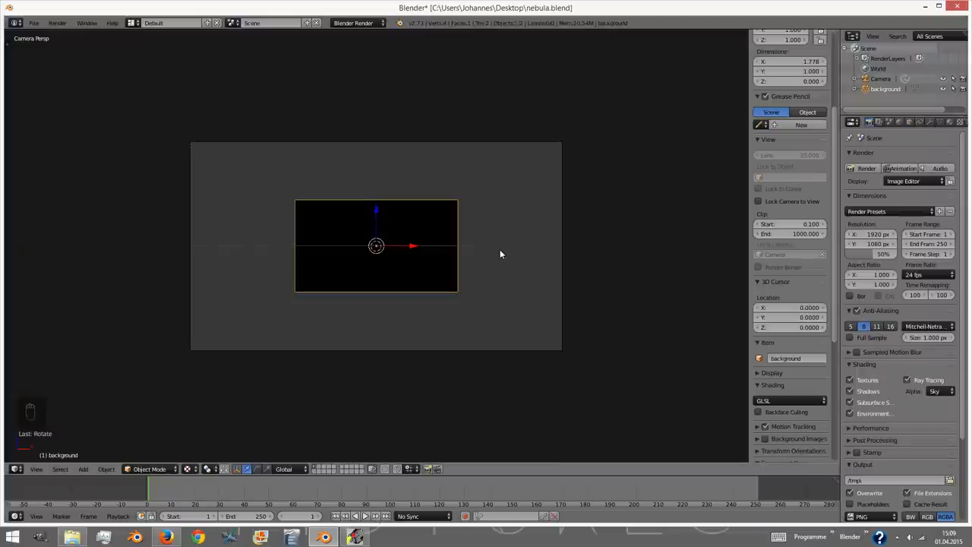
pyautogui.moveTo(503, 255)
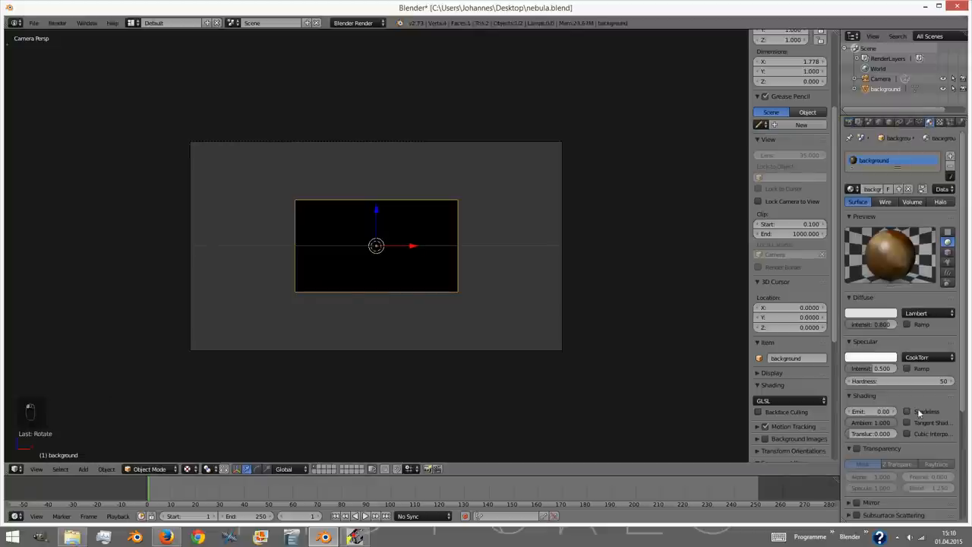
pyautogui.click(907, 410)
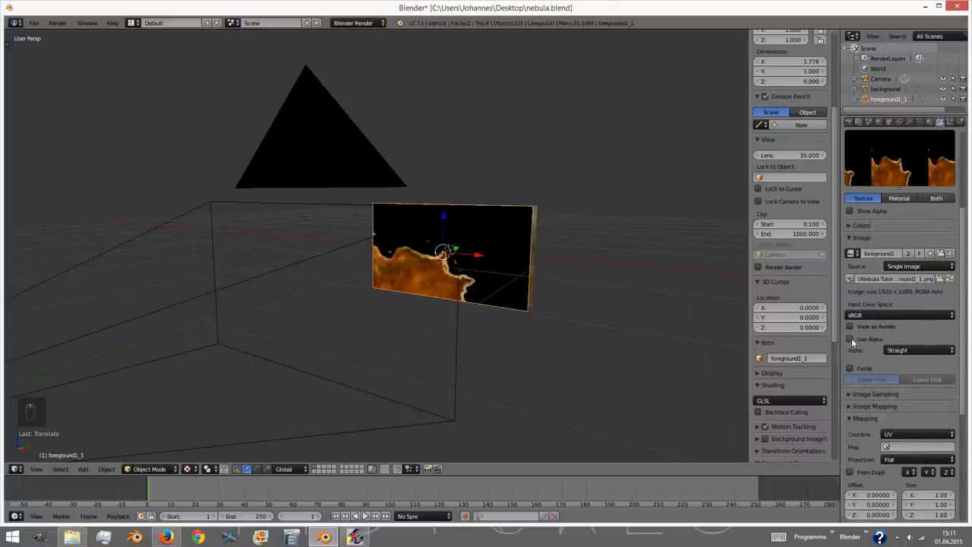
# - Enable Use Alpha on the foreground_1 texture and Transparency on its material
pyautogui.click(851, 339)
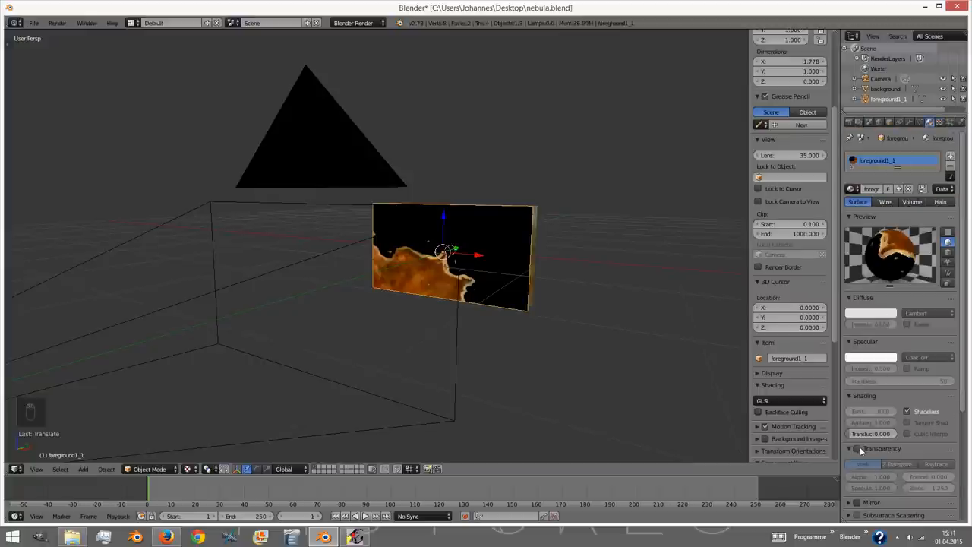
pyautogui.click(857, 448)
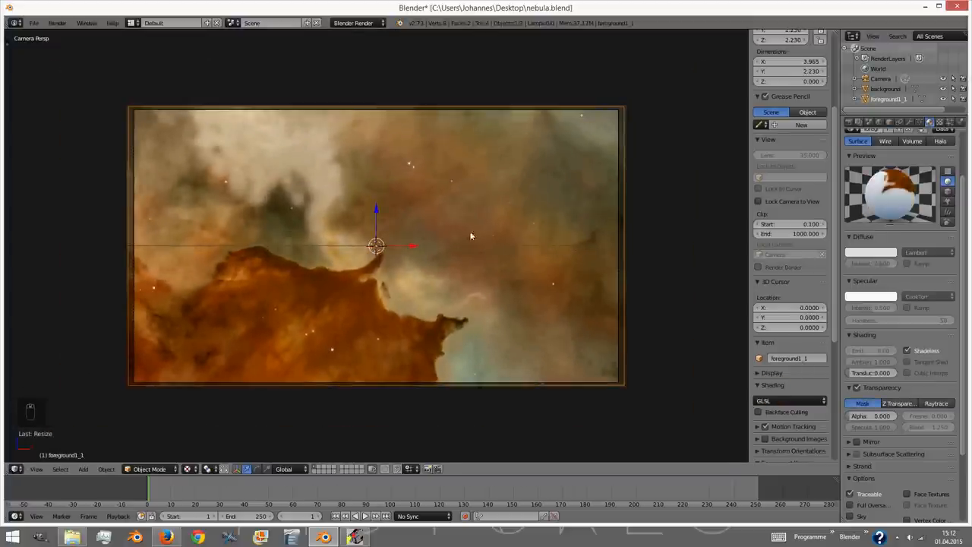
# - Scale the foreground nebula plane up about 3× so it covers the camera view
pyautogui.press('s')
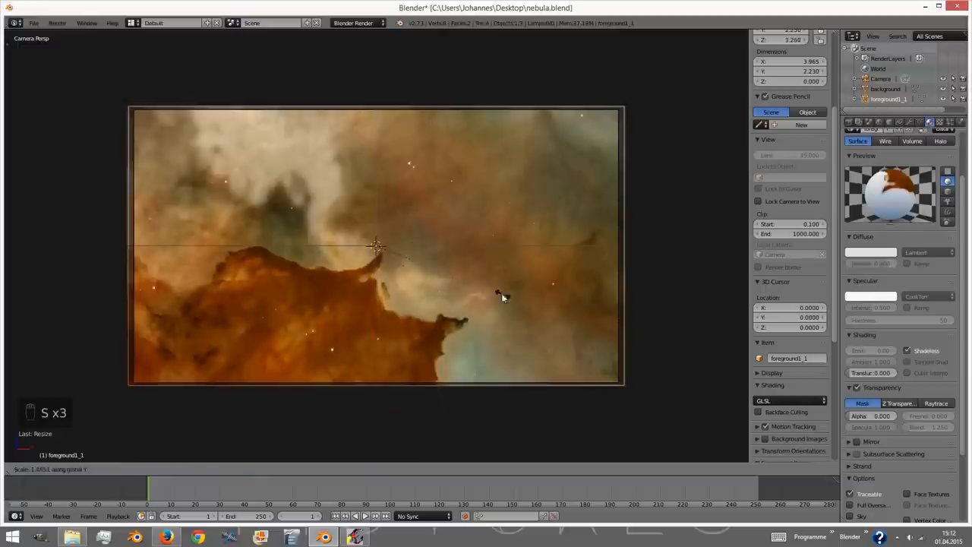
pyautogui.press('shift+d')
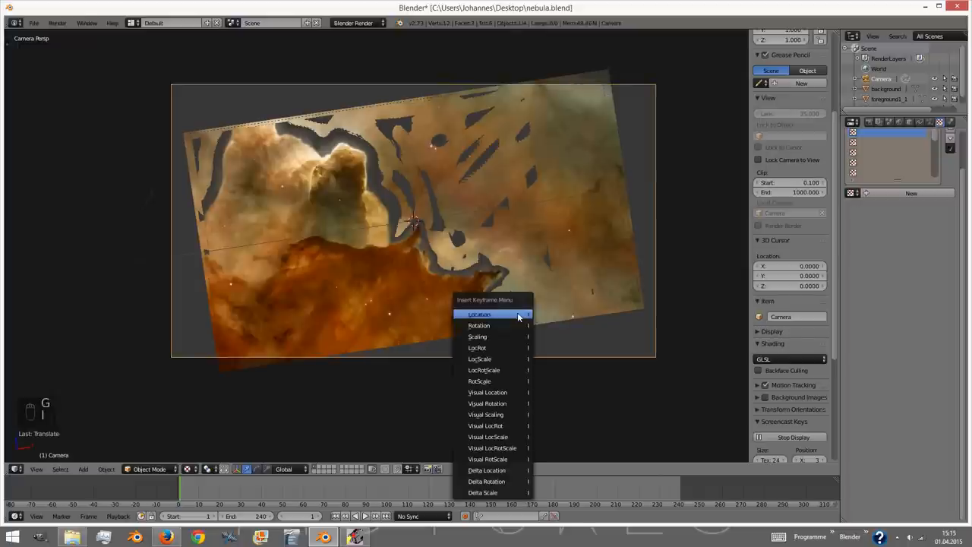
# - Keyframe the camera's location at the start, move it and keyframe again at frame 240
pyautogui.click(480, 313)
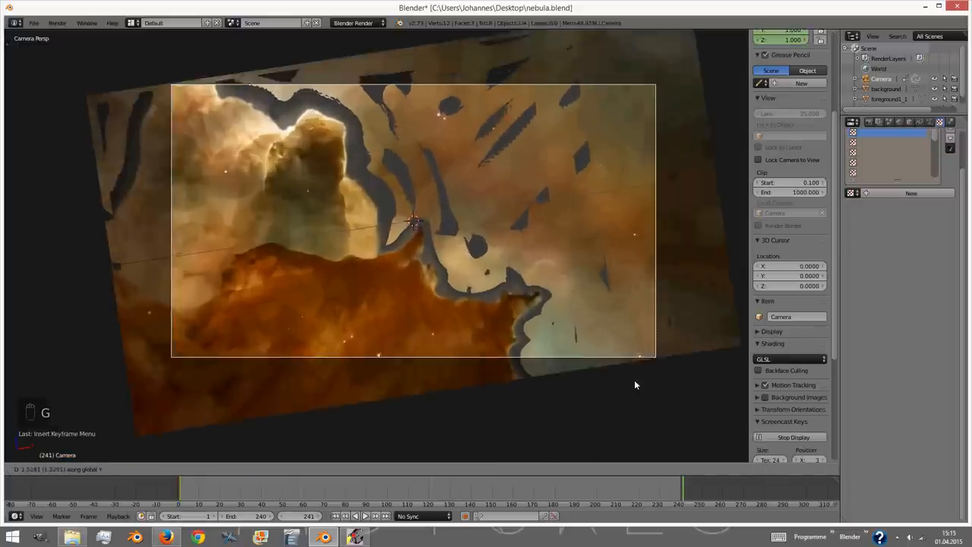
pyautogui.press('r')
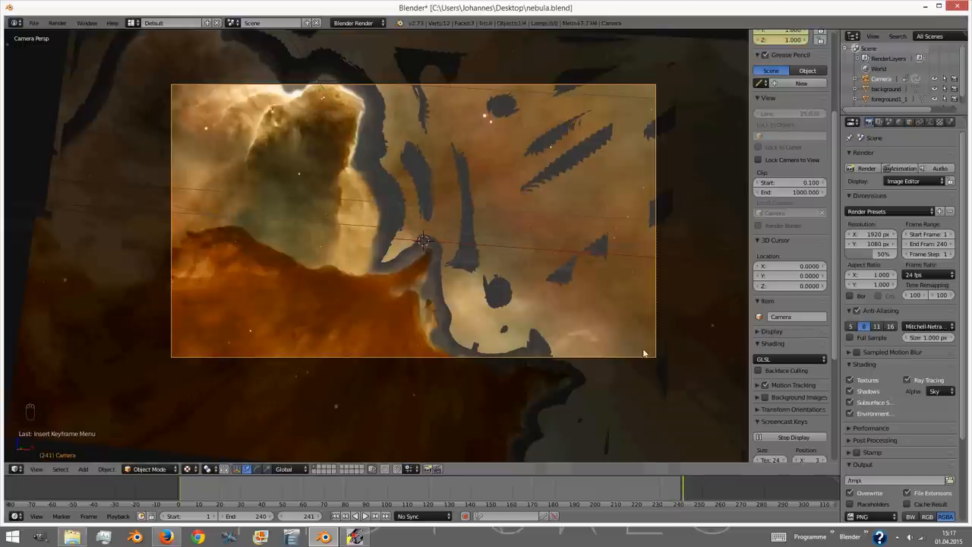
pyautogui.moveTo(575, 459)
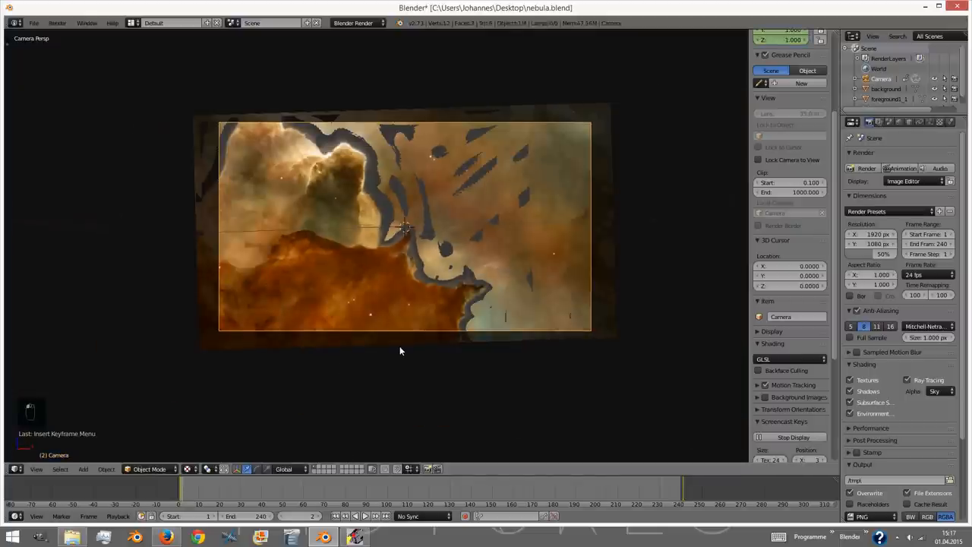
pyautogui.press('alt+a')
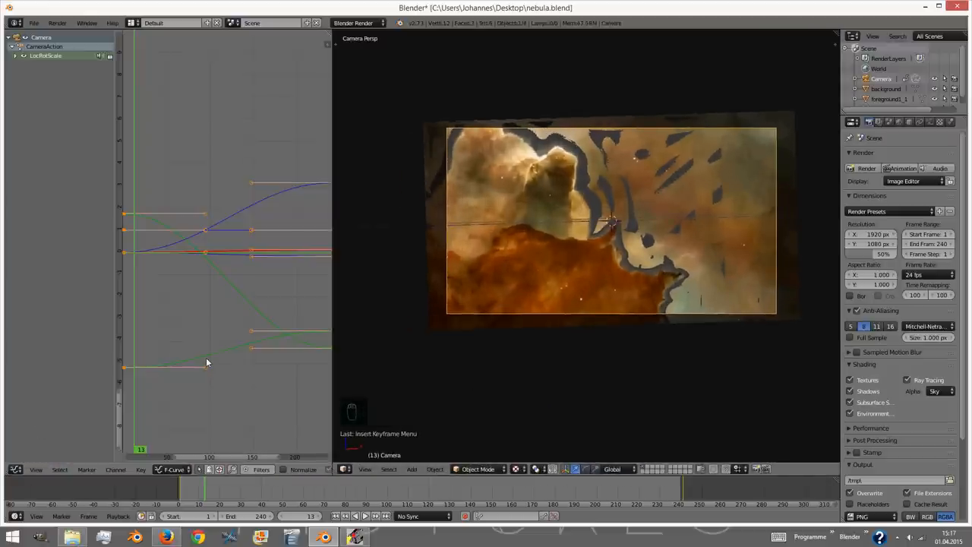
# - Select all camera keys, give them Vector handles, then rotate and nudge the camera
pyautogui.press('v')
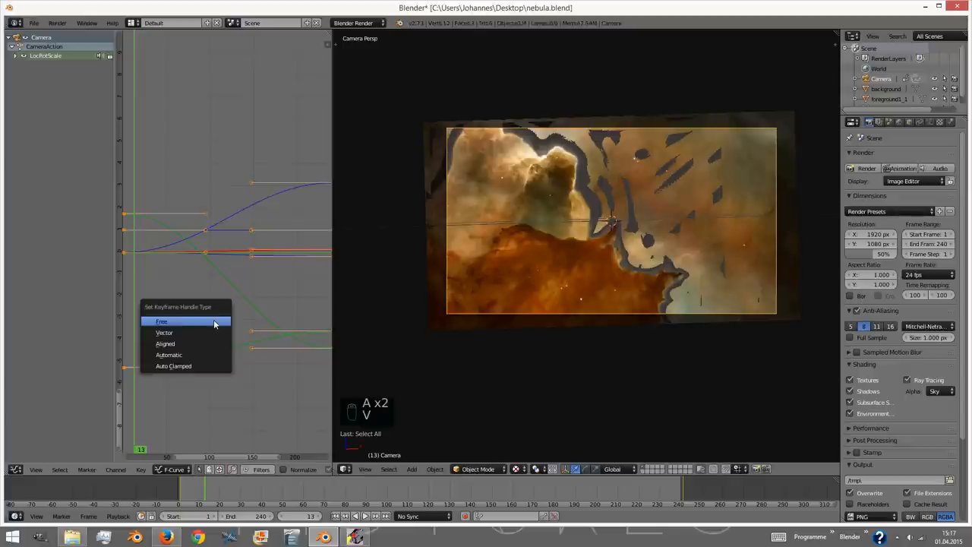
pyautogui.click(161, 322)
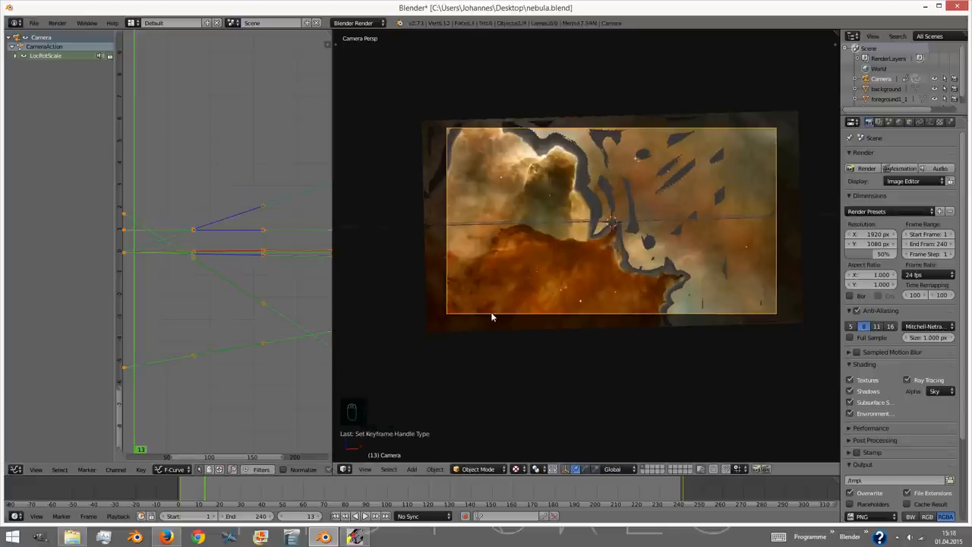
pyautogui.press('alt+a')
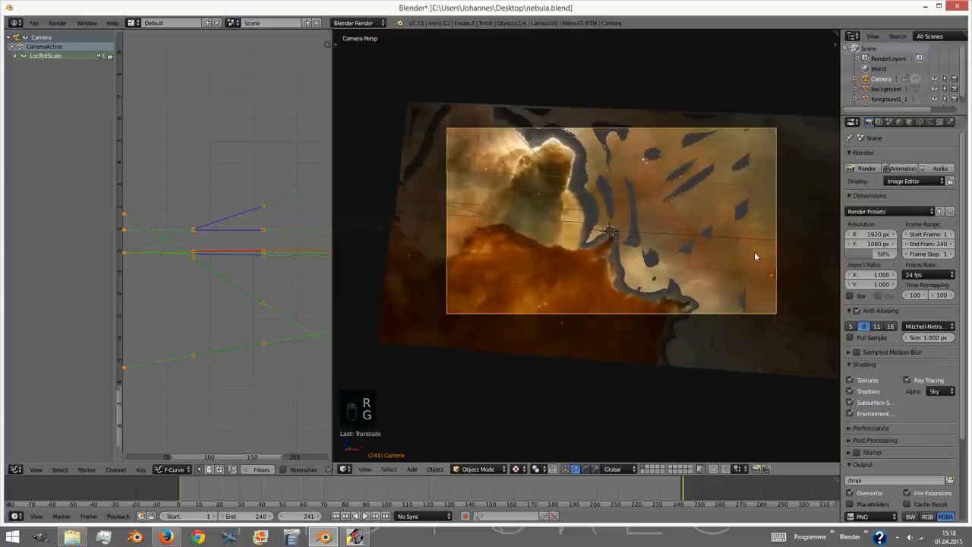
pyautogui.press('i')
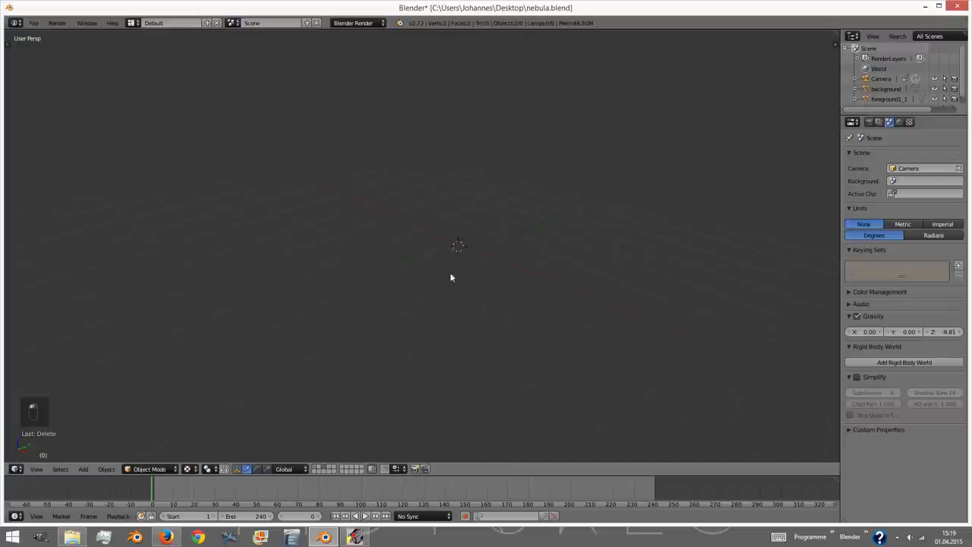
# - Add a cube in front of the nebula planes and give it a particle system named dust_particles
pyautogui.press('shift+a')
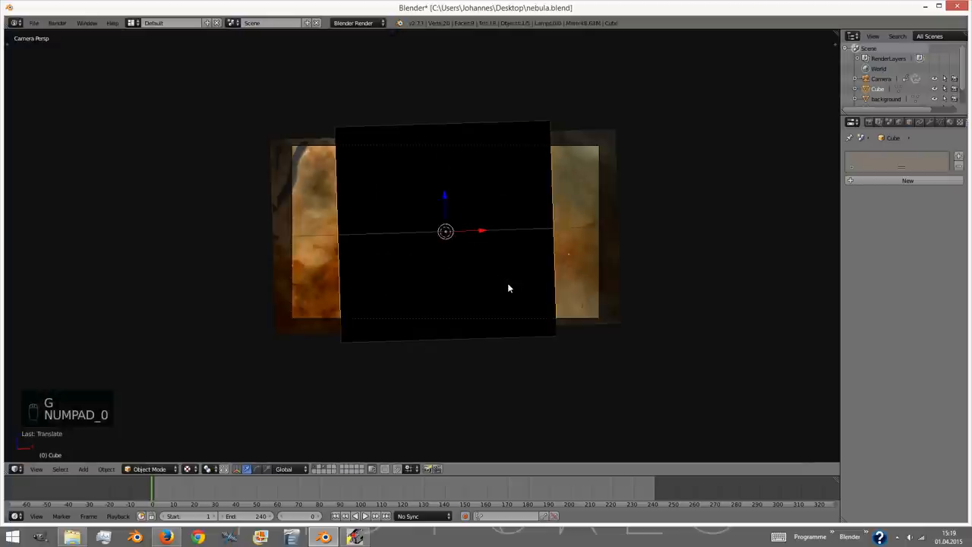
pyautogui.press('NUMPAD_0')
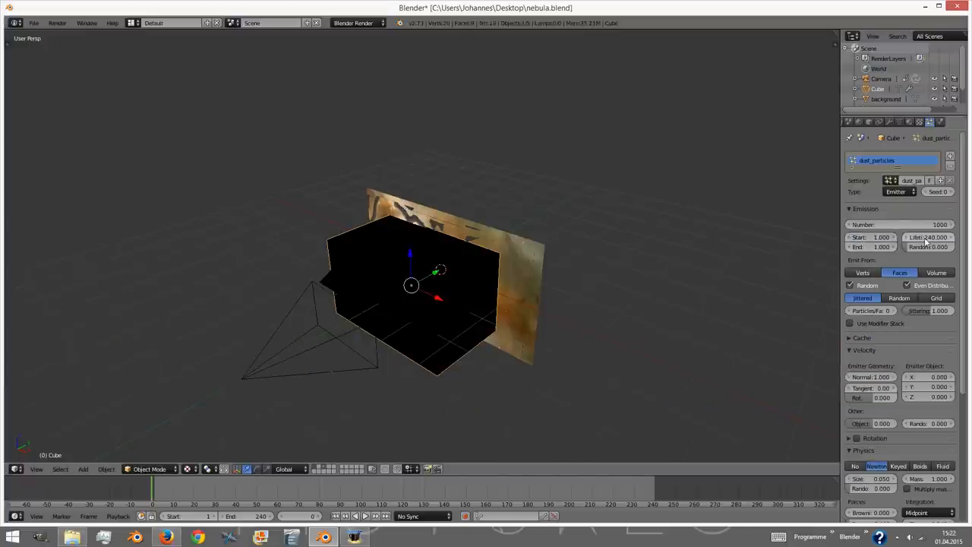
# - Preview the particles and set the system to emit from the cube's Volume
pyautogui.click(364, 517)
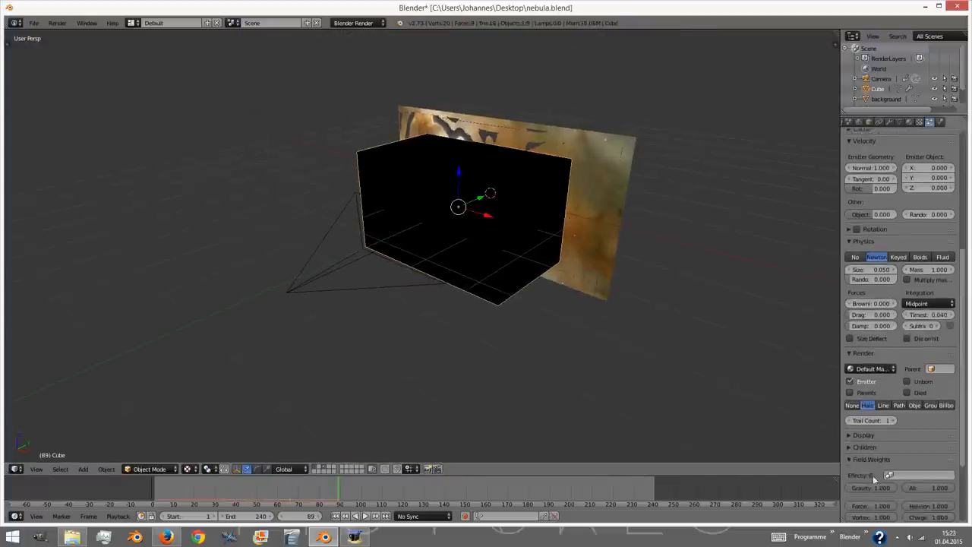
pyautogui.click(364, 517)
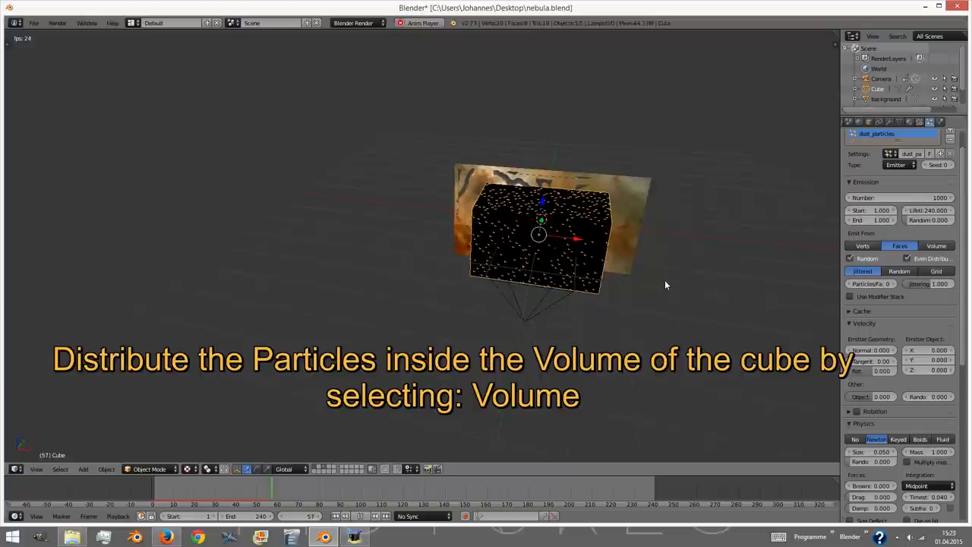
pyautogui.click(936, 247)
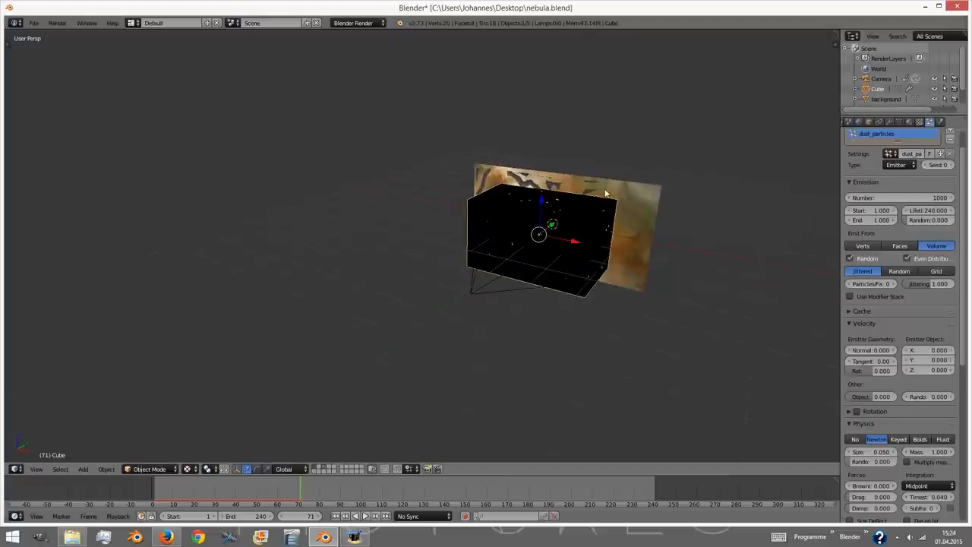
# - Set Physics Brownian to 0.001 and jump to the end of the timeline
pyautogui.scroll(-3)
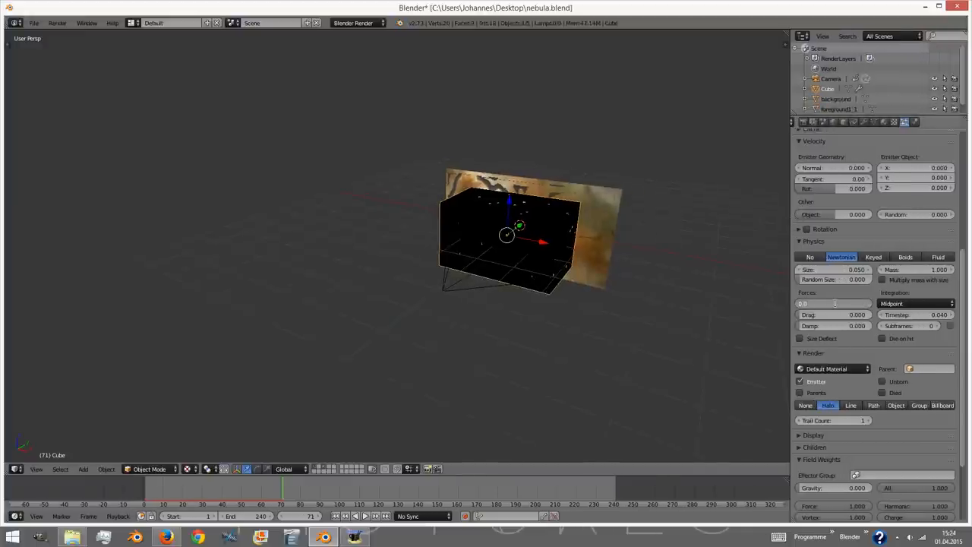
pyautogui.write('0.001')
pyautogui.click(835, 314)
pyautogui.write('0.020')
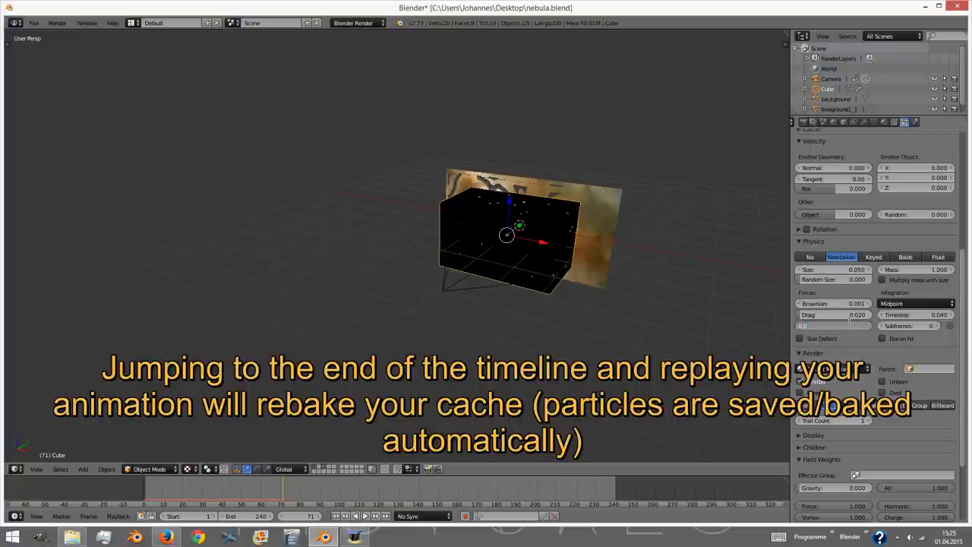
pyautogui.click(365, 517)
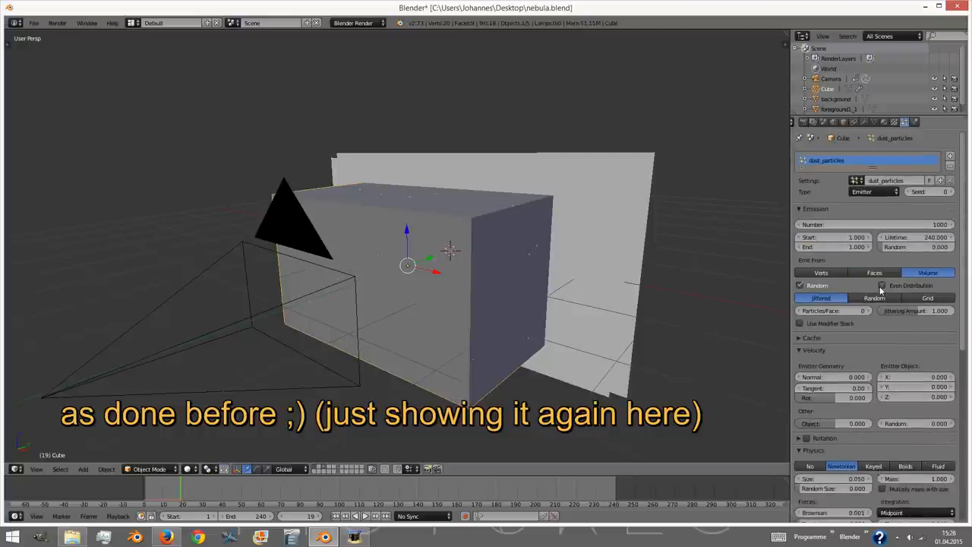
# - Bake all dynamics so the dust particle simulation is stored in the cache
pyautogui.click(883, 286)
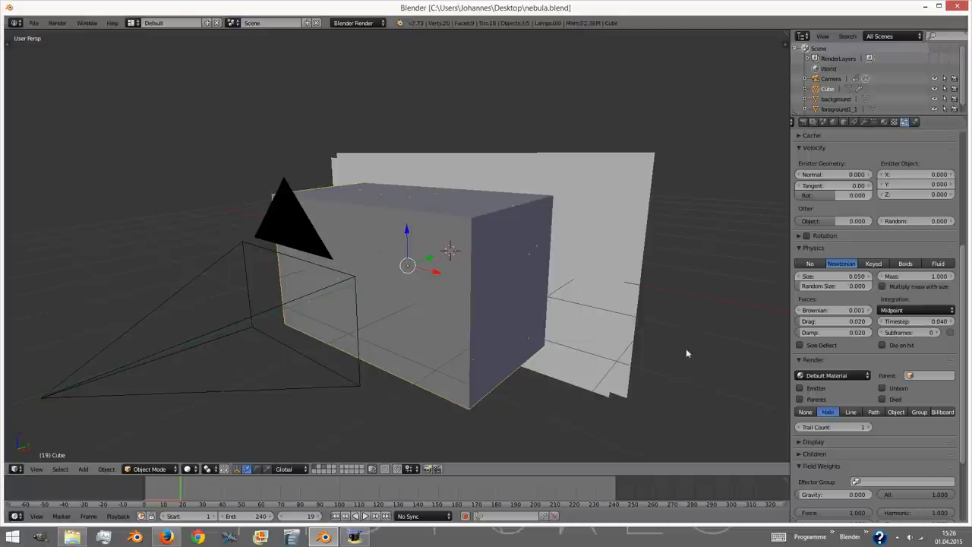
pyautogui.scroll(-3)
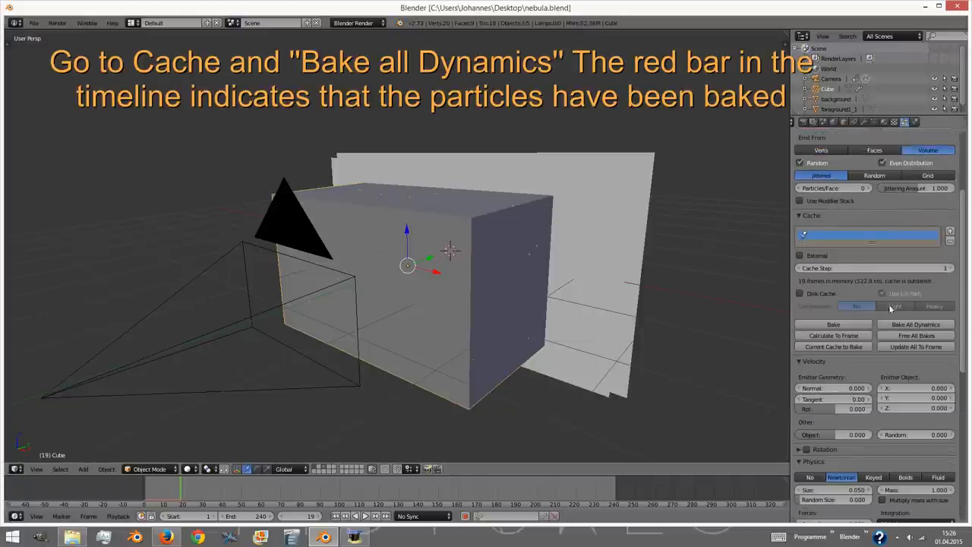
pyautogui.click(916, 325)
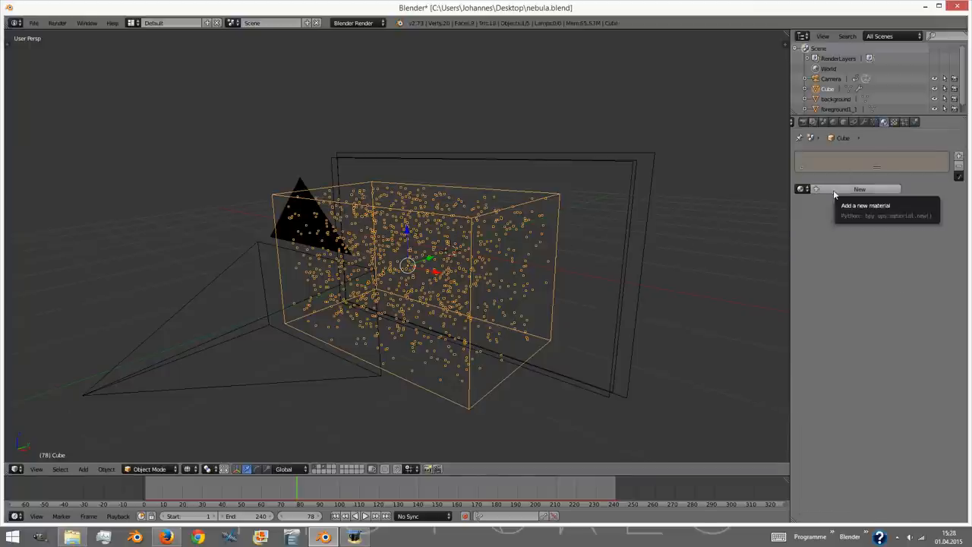
# - Create a Dust_Particles halo material for the cube with the Texture option enabled
pyautogui.click(860, 188)
pyautogui.write('Dust_Particles')
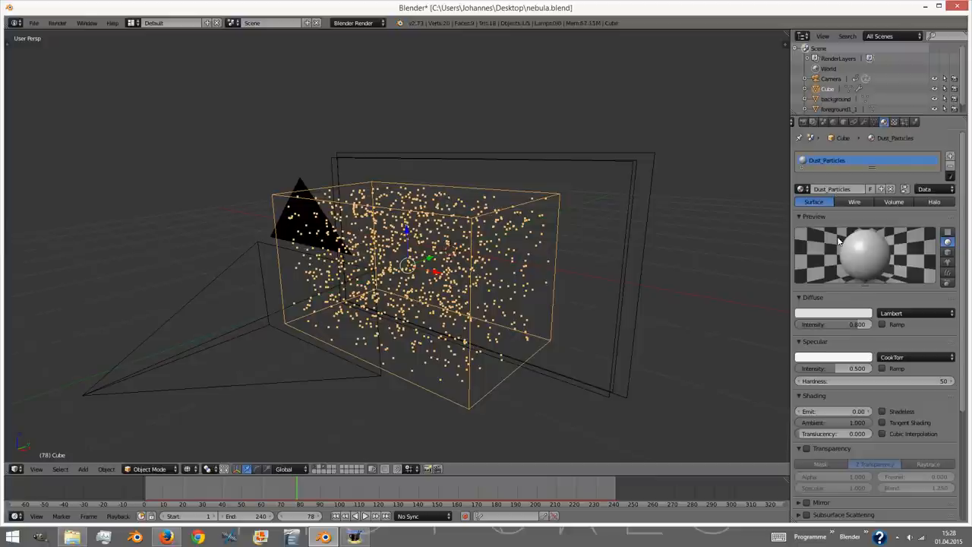
pyautogui.click(941, 200)
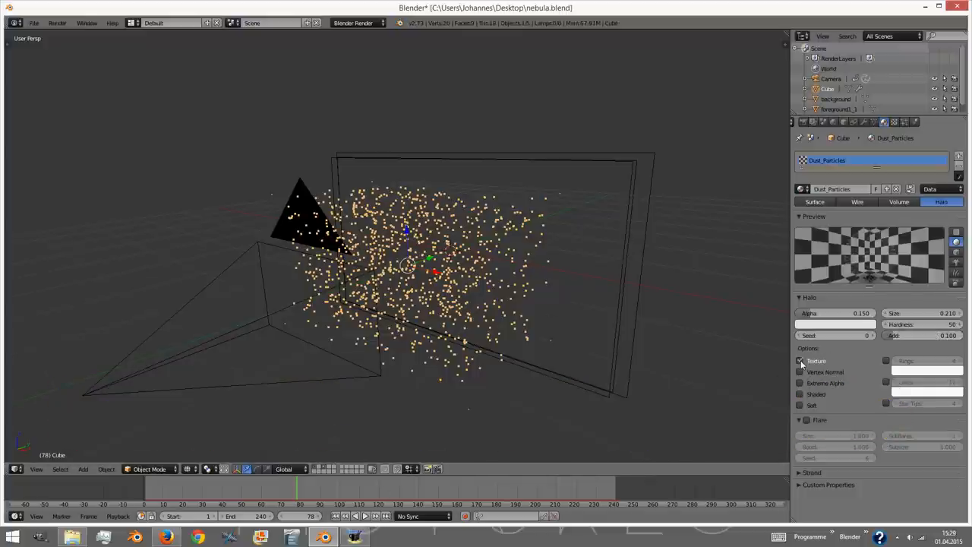
pyautogui.click(799, 396)
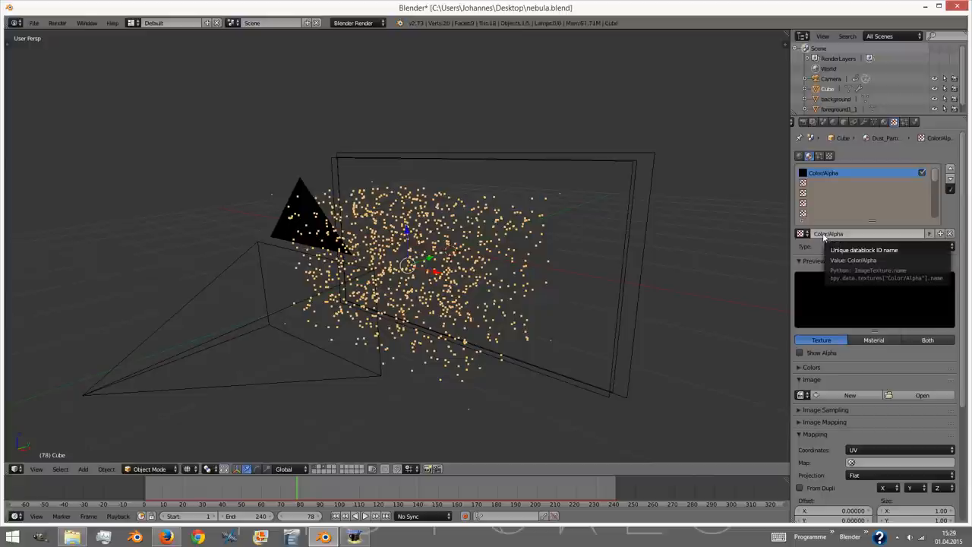
# - Make ColorAlpha a Clouds texture with Soft noise and Generated coordinate mapping
pyautogui.click(896, 247)
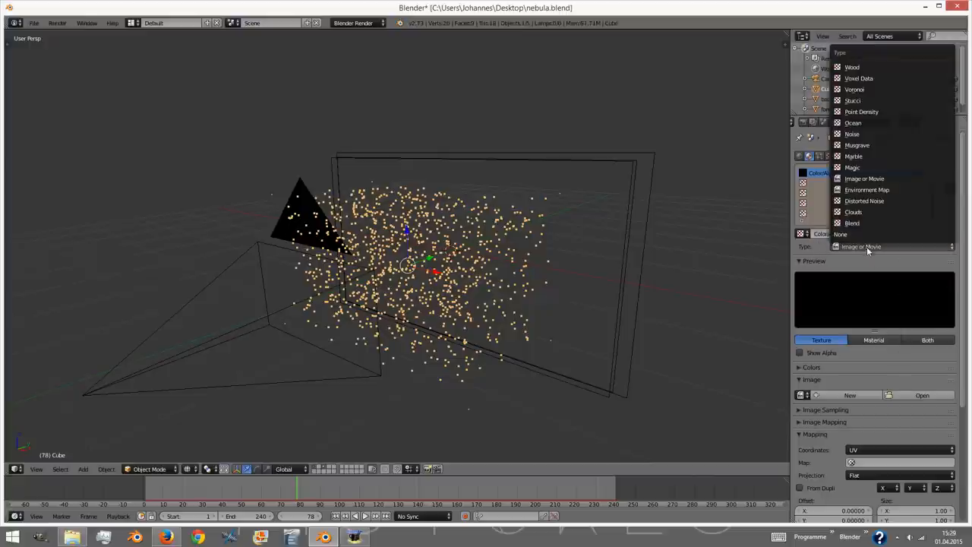
pyautogui.click(854, 211)
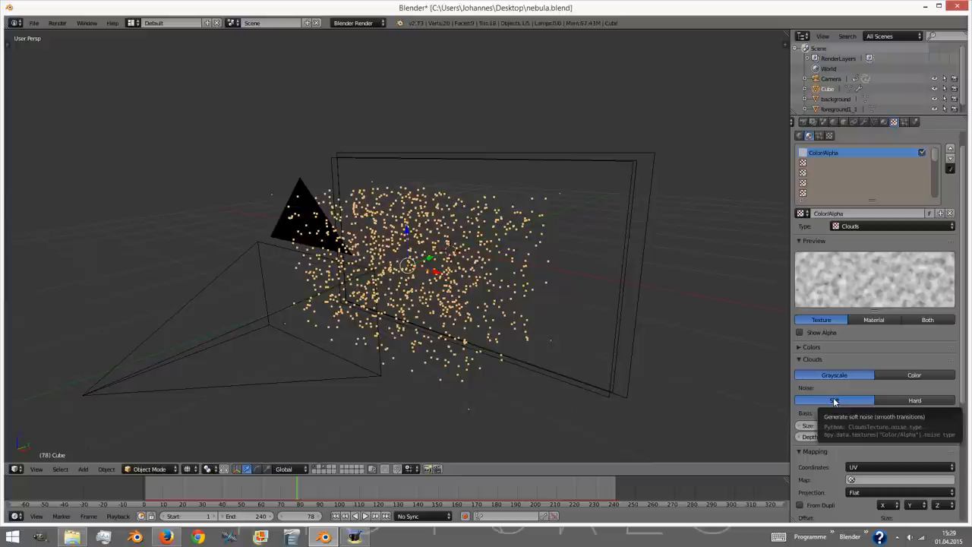
pyautogui.click(811, 347)
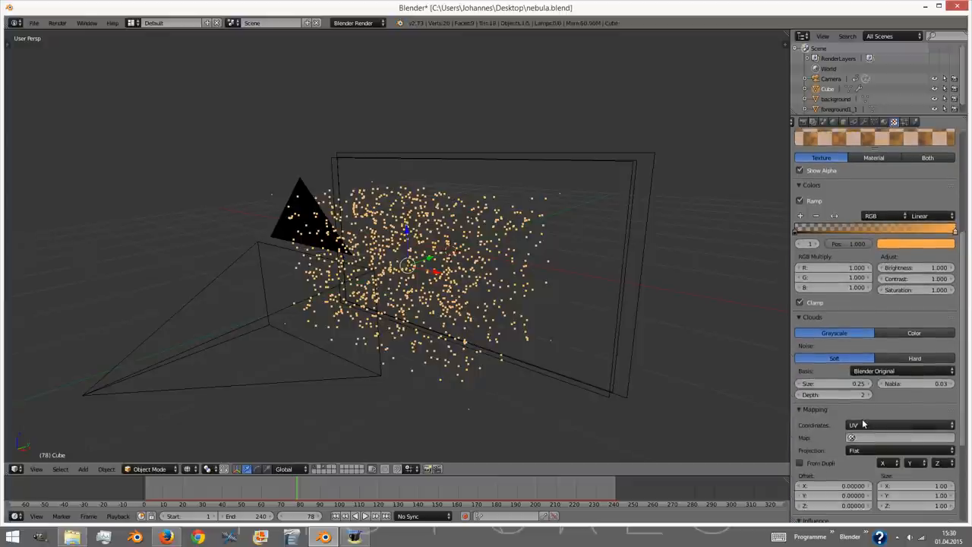
pyautogui.click(900, 425)
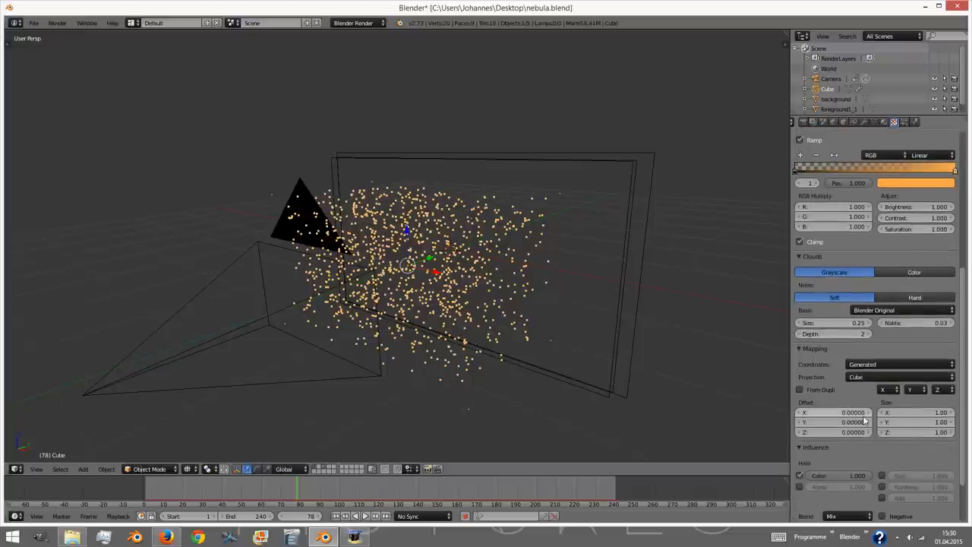
pyautogui.scroll(-3)
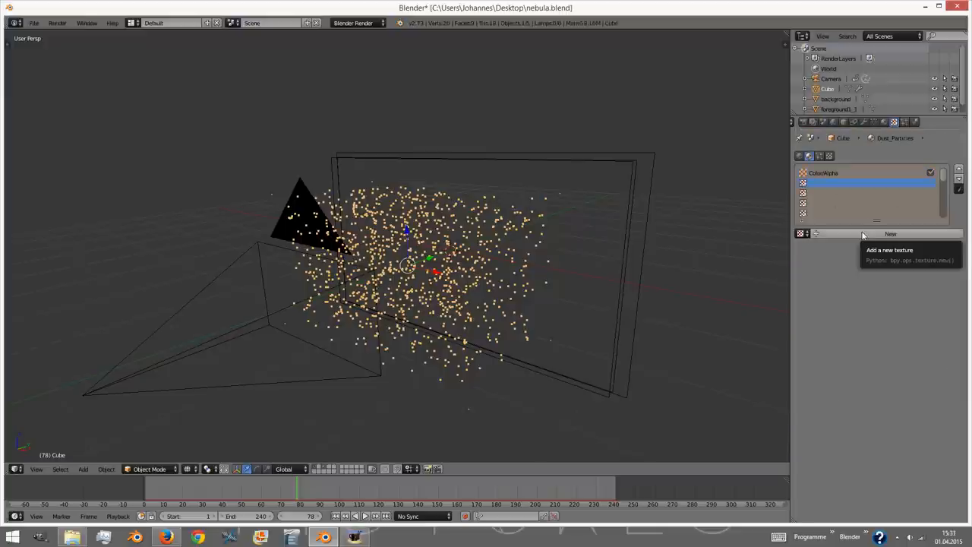
# - Add a Clouds texture named Size with a colour ramp, generated mapping and Size influence
pyautogui.click(891, 234)
pyautogui.write('Size')
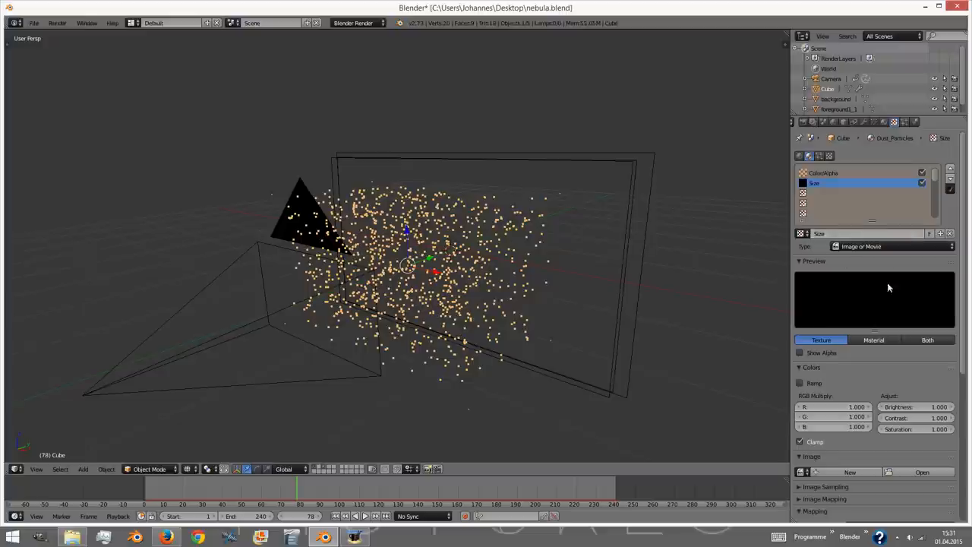
pyautogui.click(893, 247)
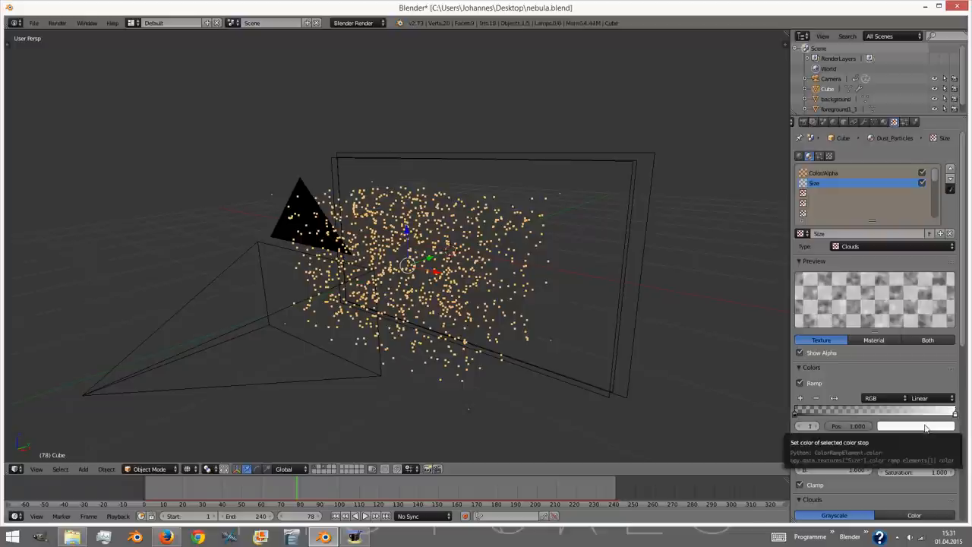
pyautogui.click(914, 426)
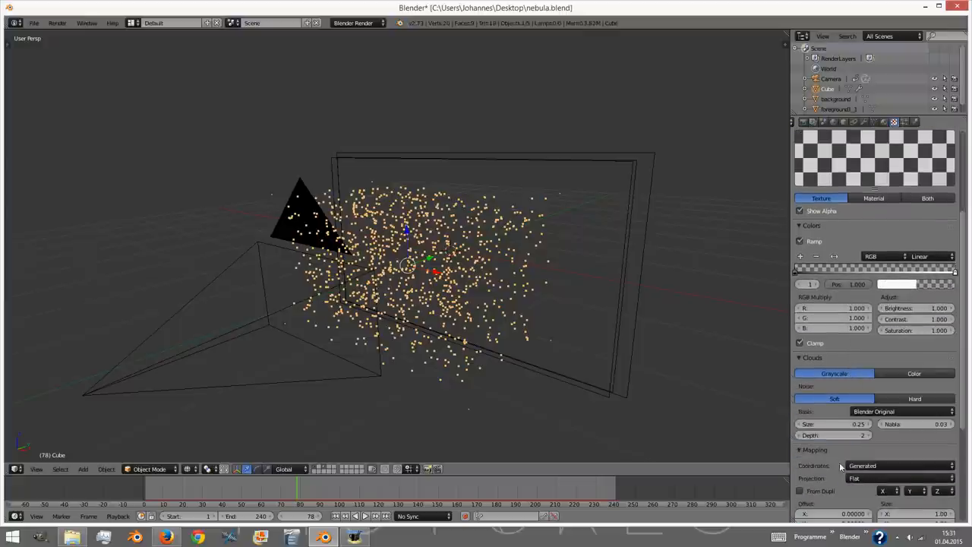
pyautogui.scroll(-3)
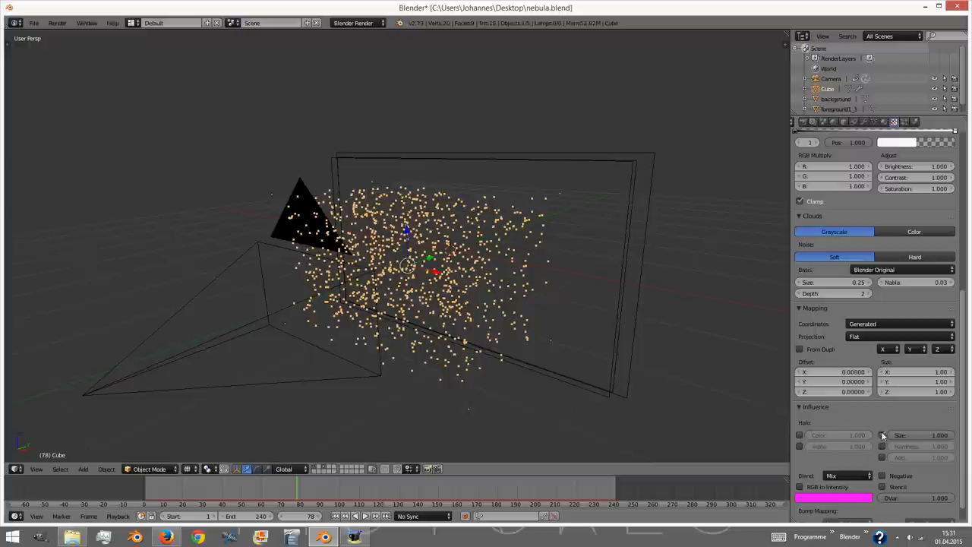
pyautogui.moveTo(885, 434)
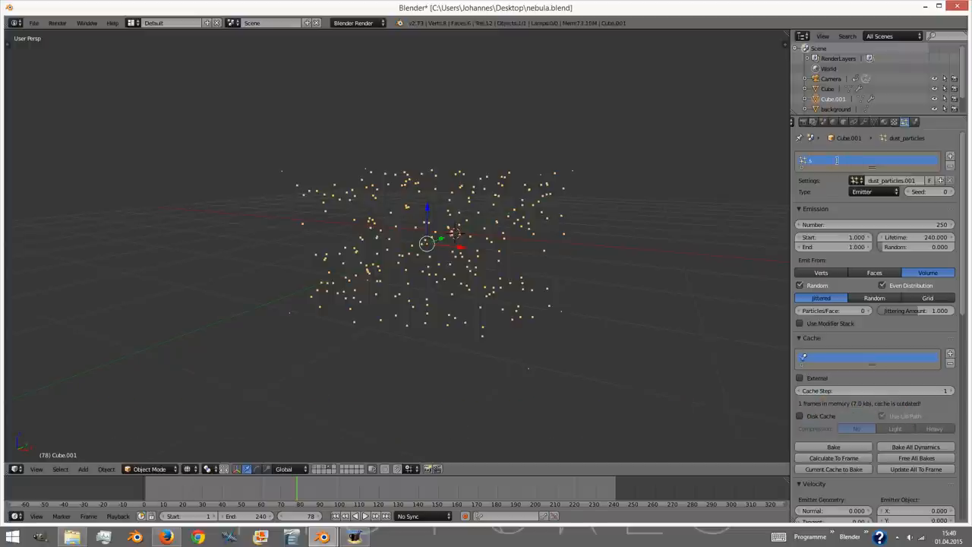
# - Name the duplicated cube's 250-particle system 'stardust'
pyautogui.write('stardust')
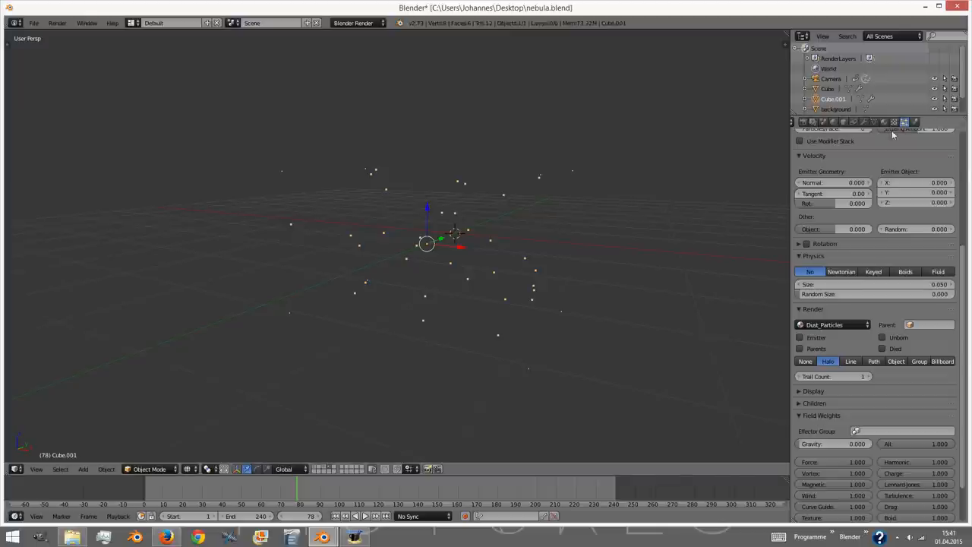
# - Create a new halo material named 'stardust' on Cube.001
pyautogui.click(885, 122)
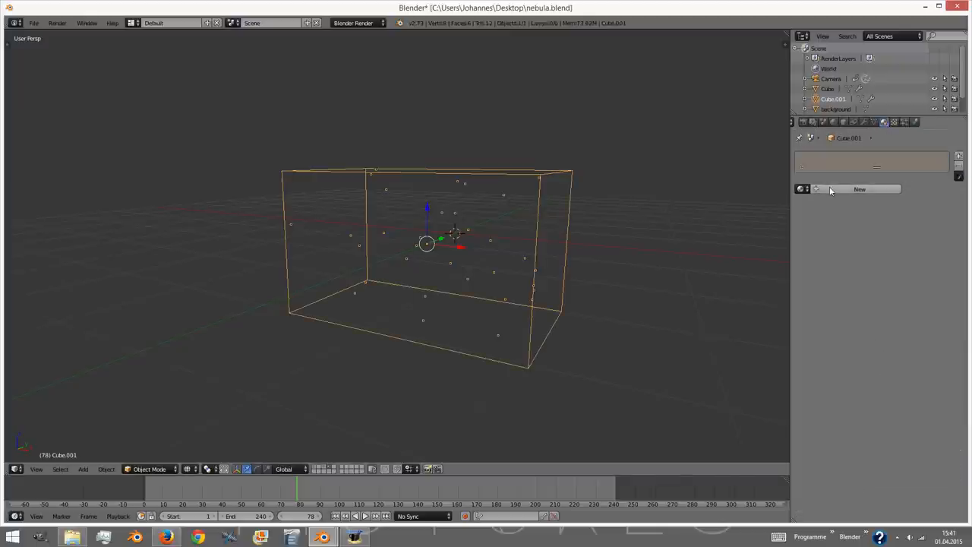
pyautogui.click(860, 189)
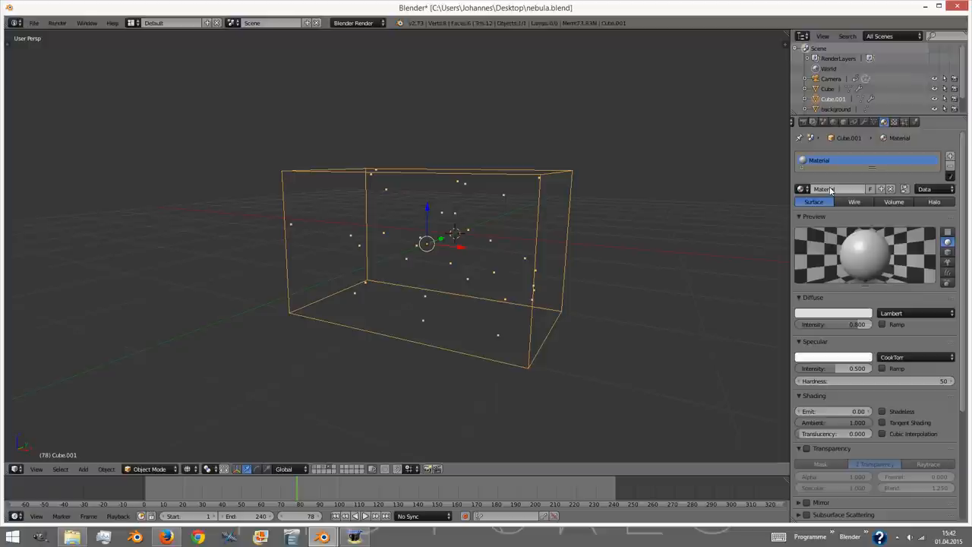
pyautogui.write('stardust')
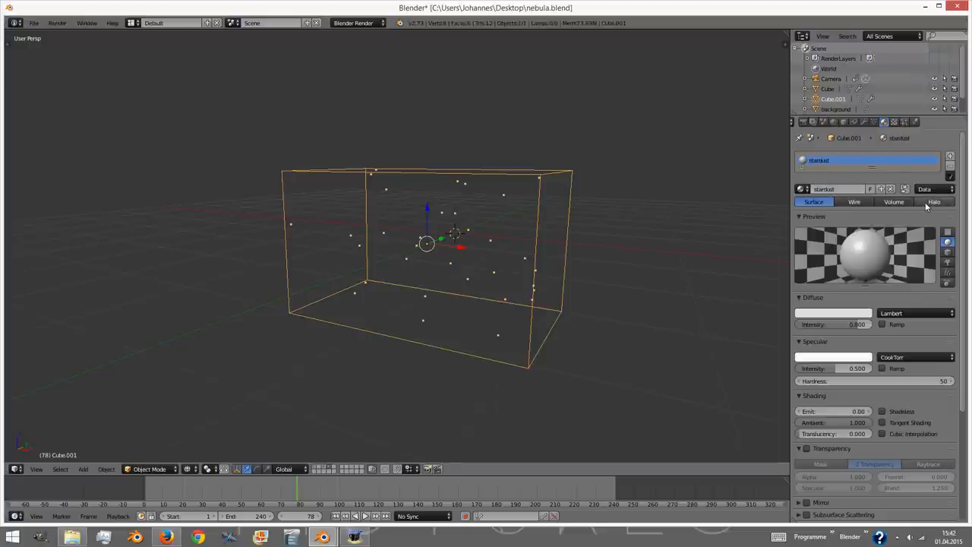
pyautogui.click(942, 201)
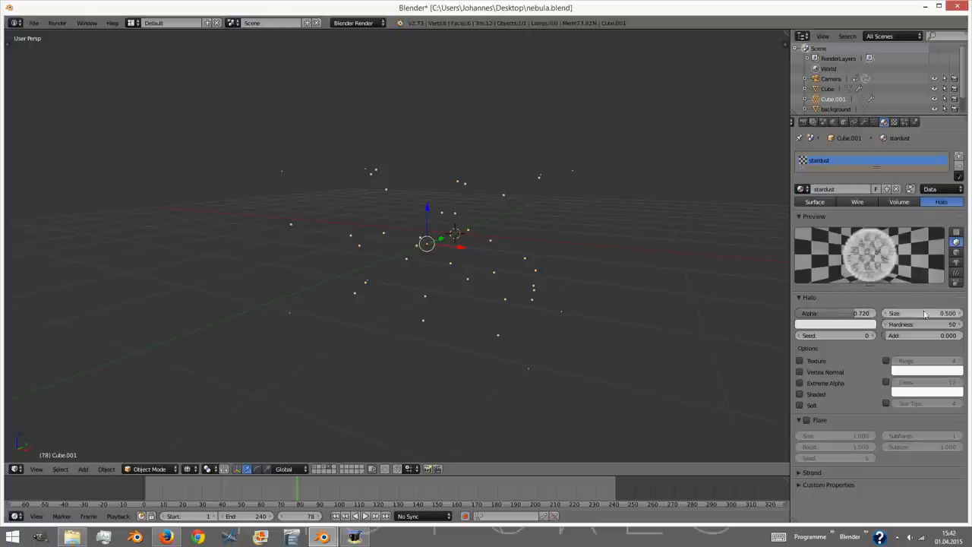
# - Tune the stardust halo size, give it a pale warm colour and hardness 127
pyautogui.click(923, 313)
pyautogui.write('0.012')
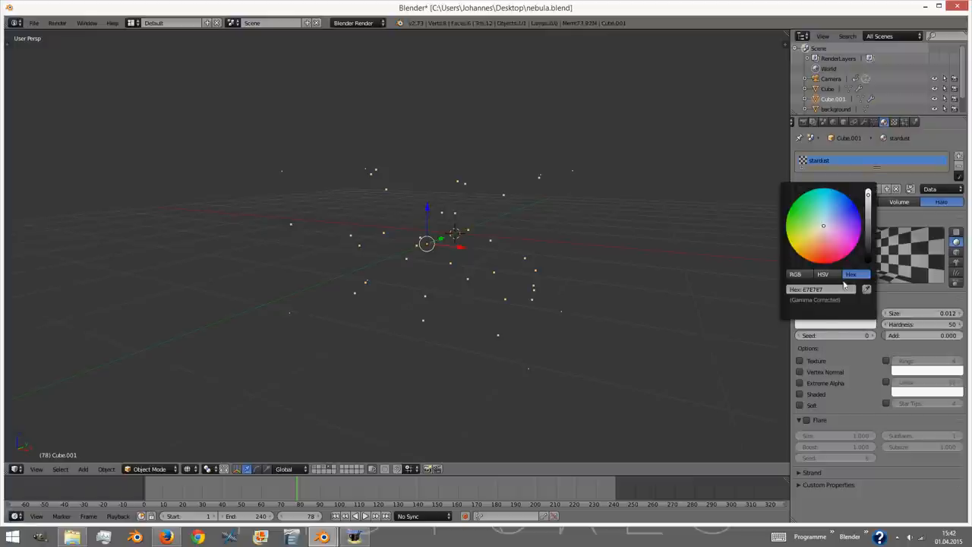
pyautogui.click(820, 289)
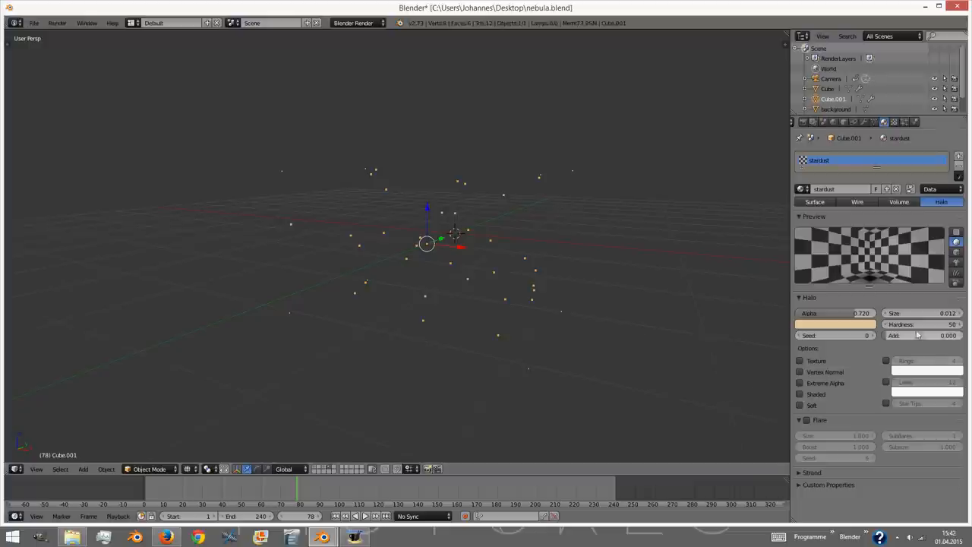
pyautogui.moveTo(918, 325); pyautogui.dragTo(925, 325)
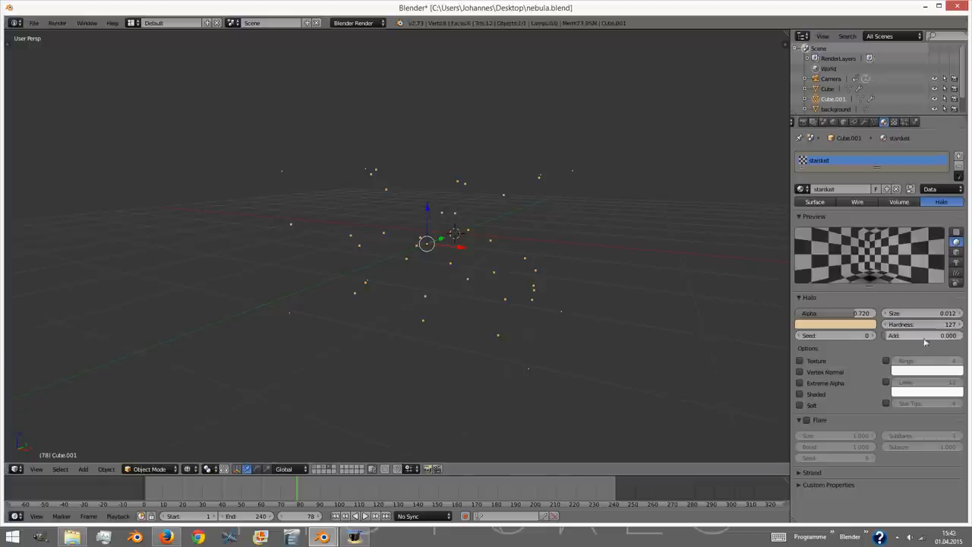
pyautogui.click(924, 336)
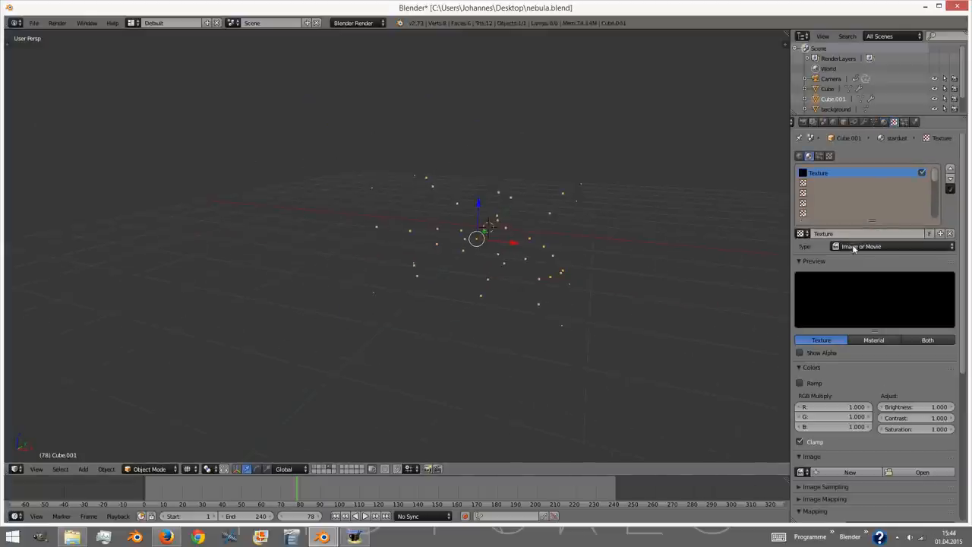
# - Make the stardust texture a Blend gradient with Spherical progression
pyautogui.click(889, 246)
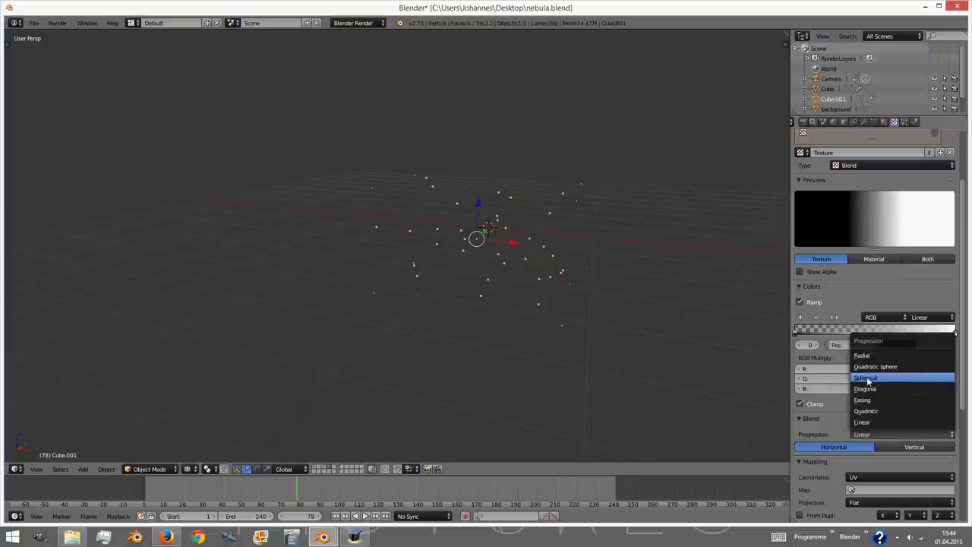
pyautogui.click(866, 376)
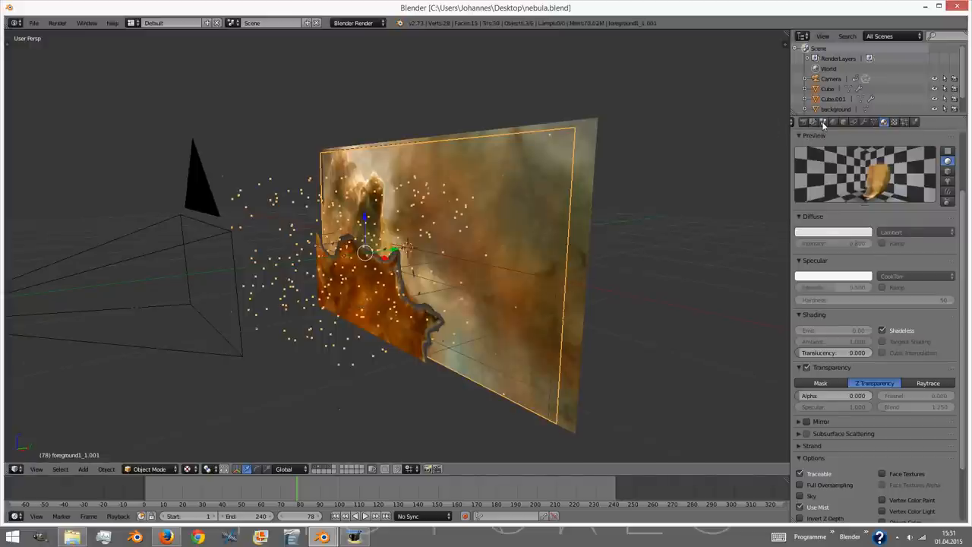
# - Add render layers and rename the first two Background and Foreground
pyautogui.click(812, 122)
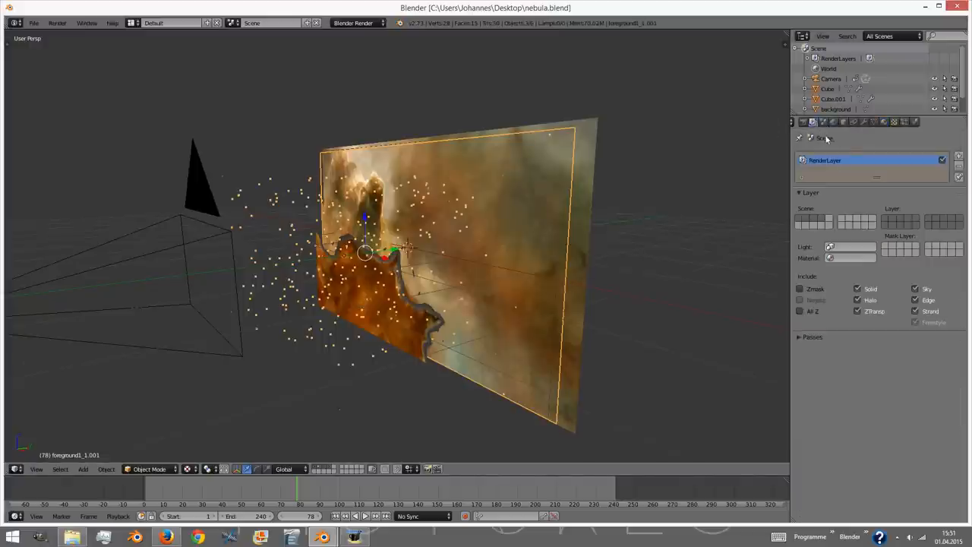
pyautogui.click(958, 159)
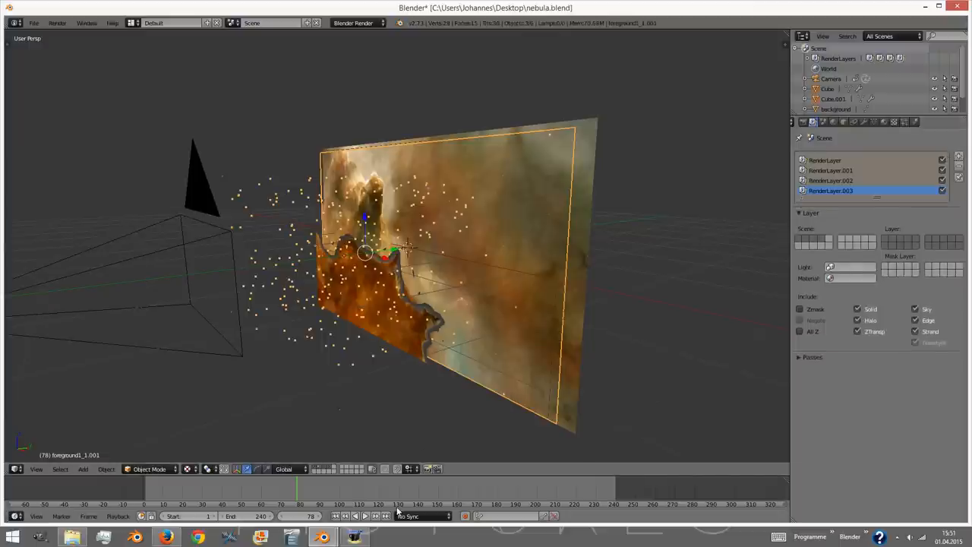
pyautogui.click(824, 161)
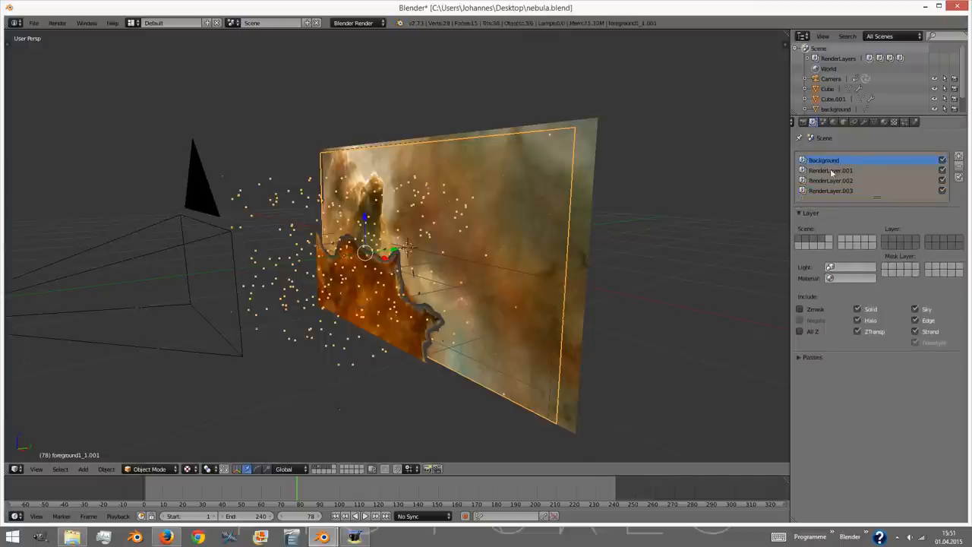
pyautogui.click(831, 179)
pyautogui.write('Stardust')
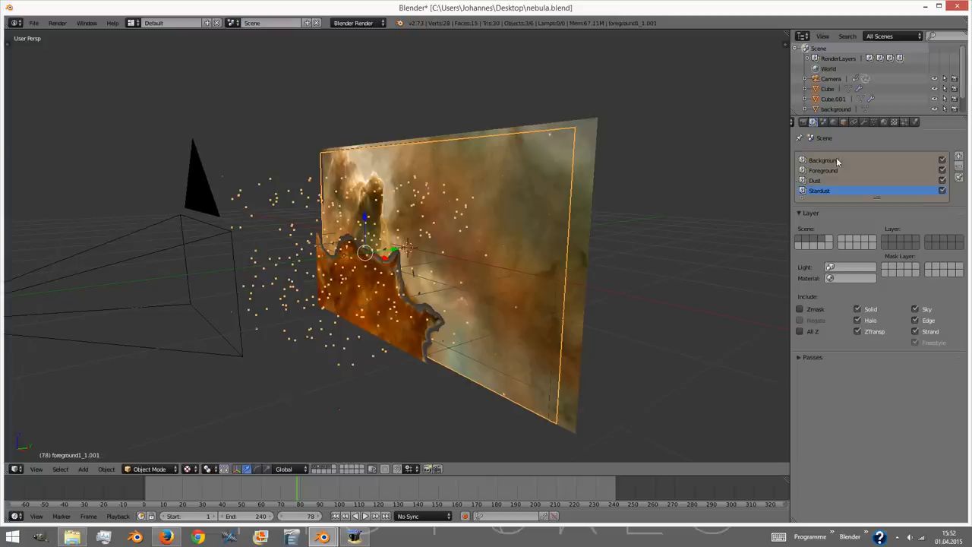
# - Assign the Foreground, Dust and Stardust render layers their own scene layers
pyautogui.click(824, 160)
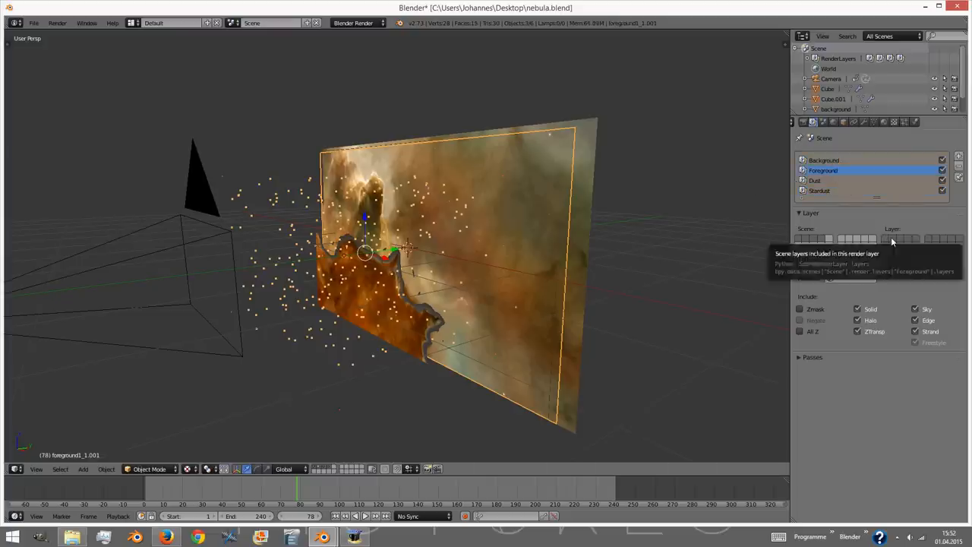
pyautogui.click(836, 180)
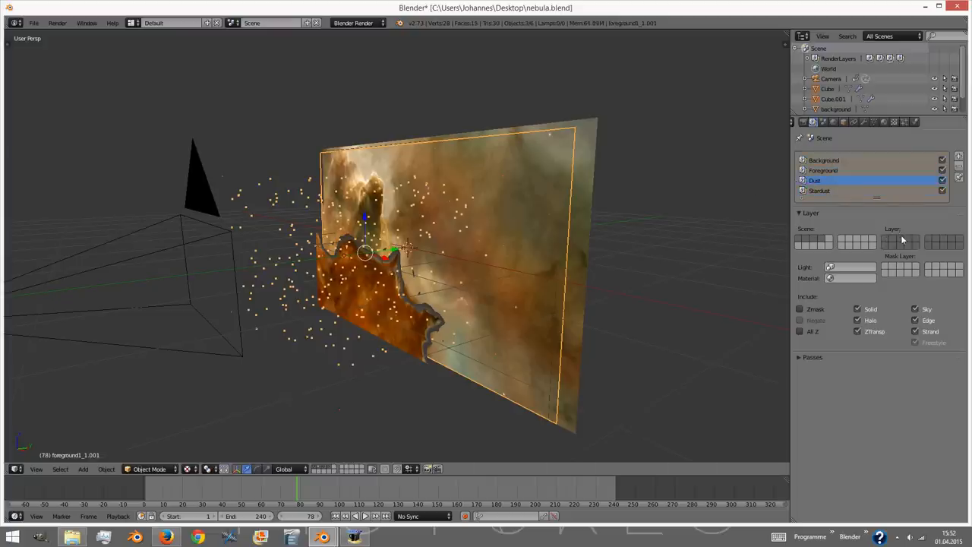
pyautogui.click(821, 192)
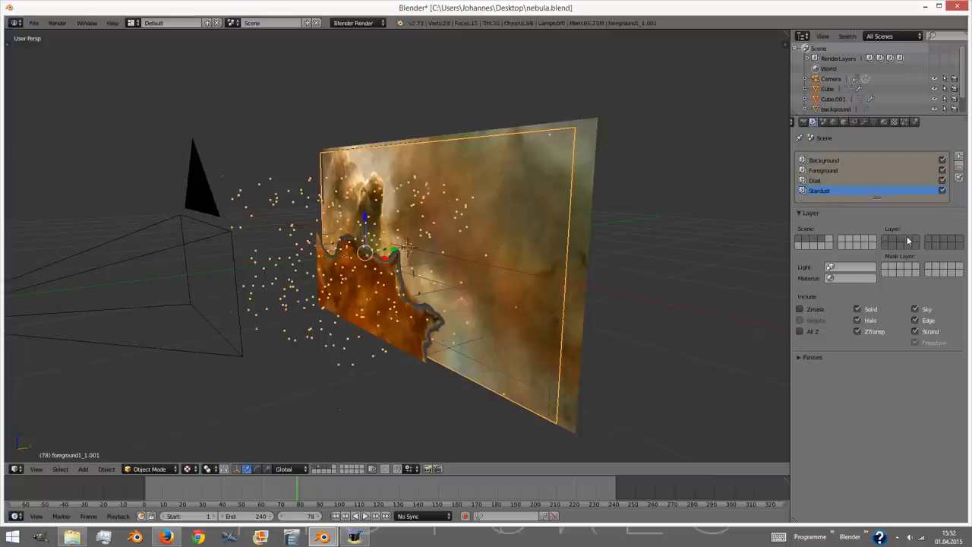
pyautogui.moveTo(720, 228)
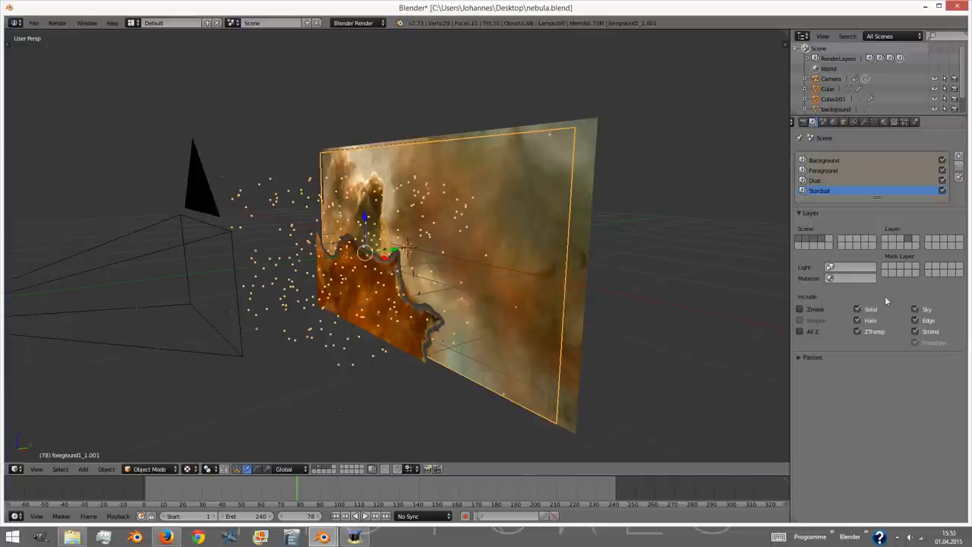
pyautogui.moveTo(845, 201)
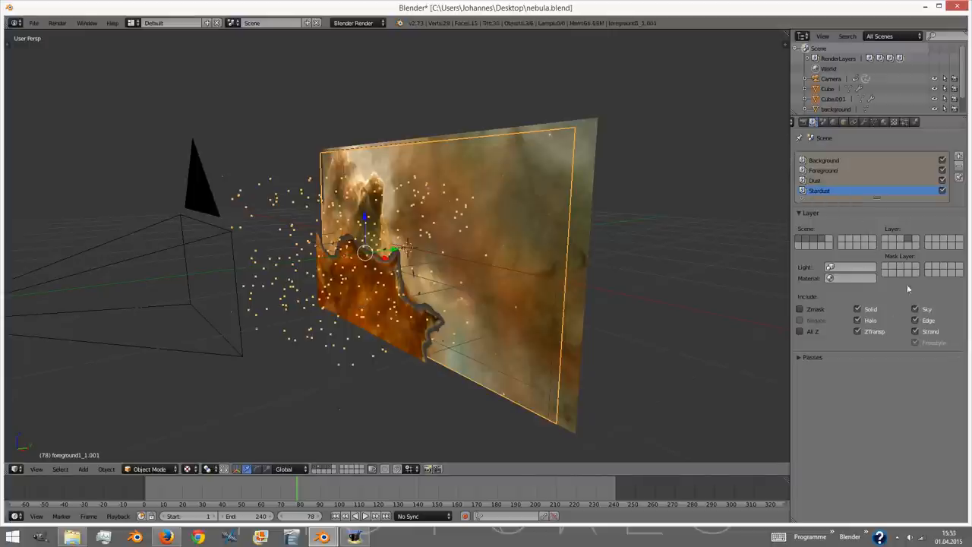
# - Change the render Shading alpha from Sky to Transparent
pyautogui.click(802, 122)
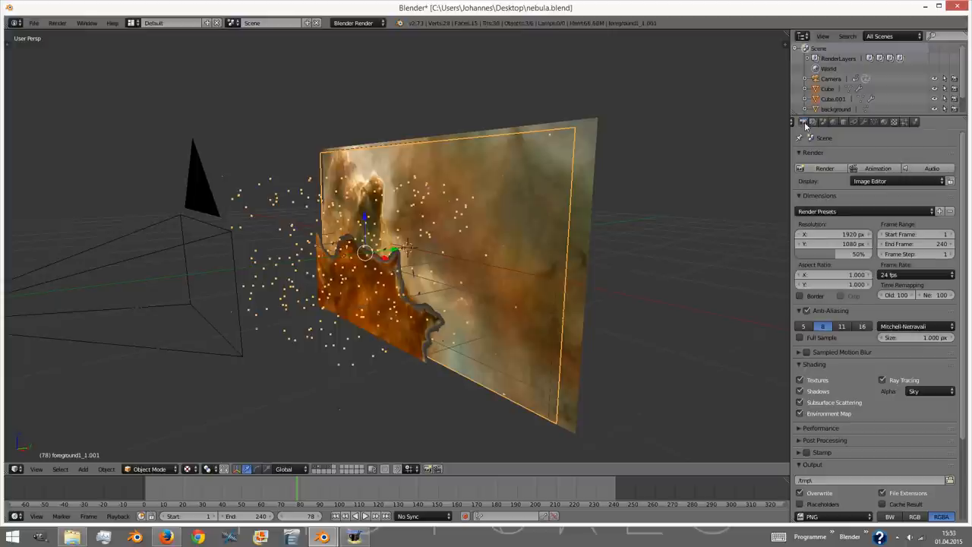
pyautogui.scroll(-3)
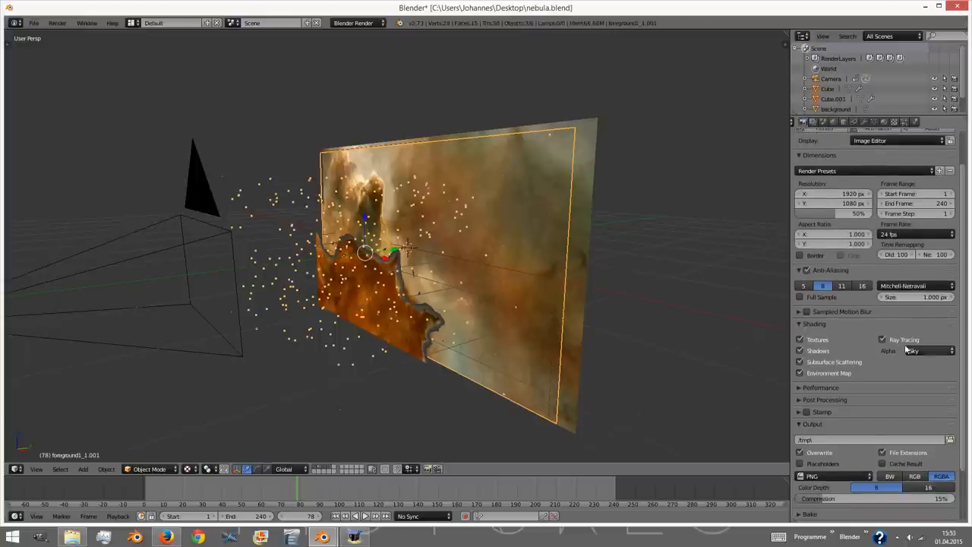
pyautogui.click(927, 349)
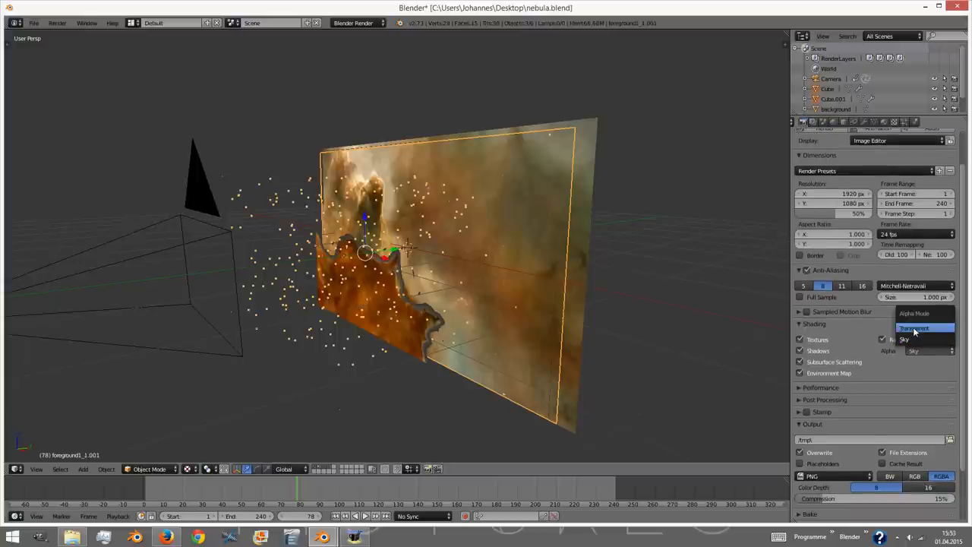
pyautogui.click(914, 329)
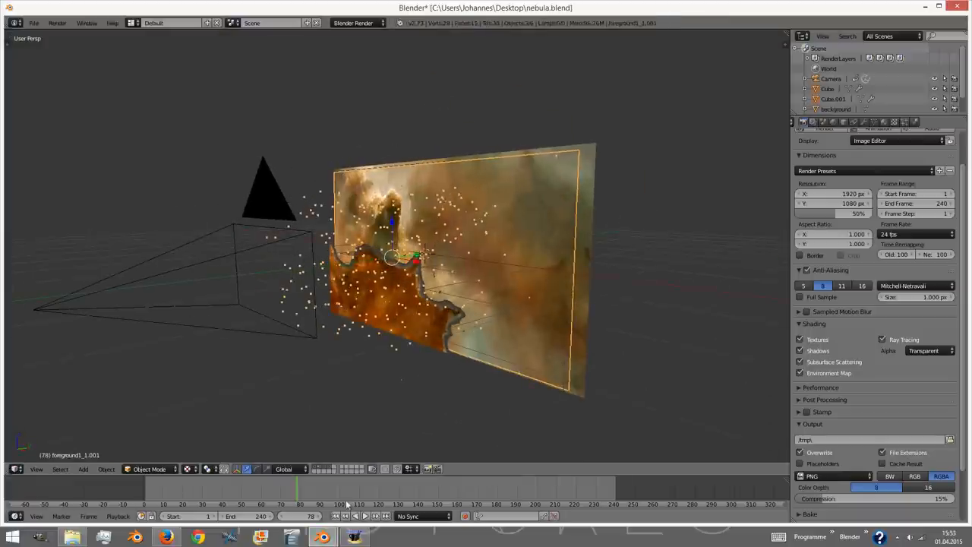
# - Switch the timeline area to a Node Editor for the Compositing layout
pyautogui.click(17, 468)
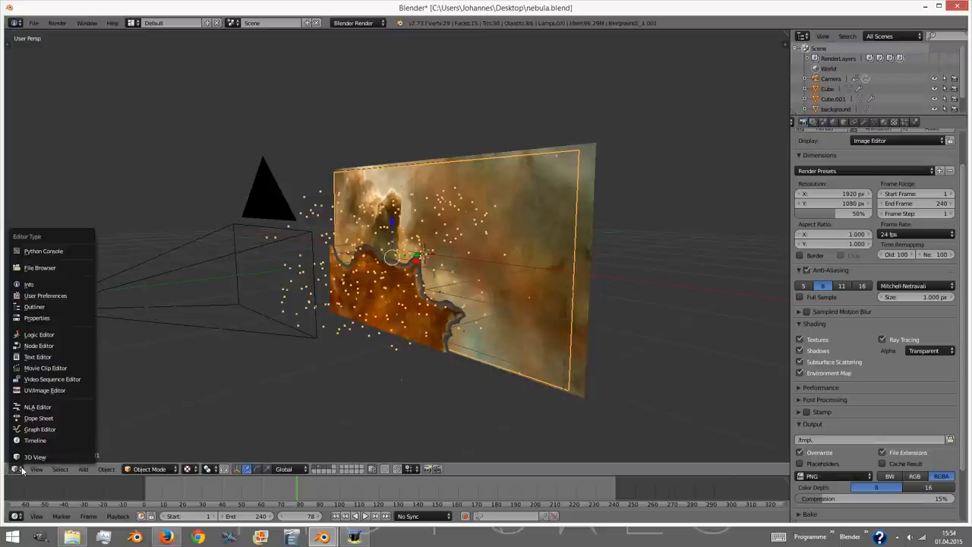
pyautogui.moveTo(39, 347)
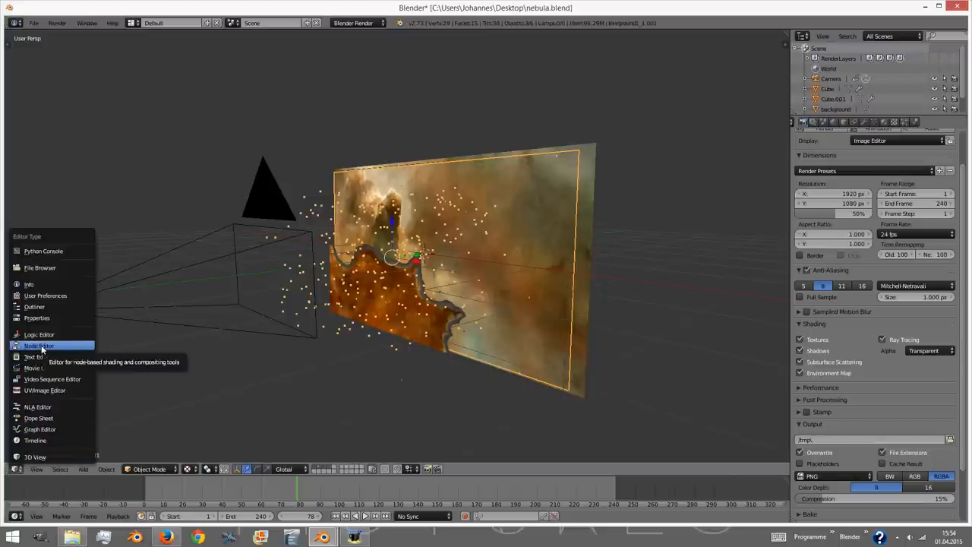
pyautogui.click(39, 346)
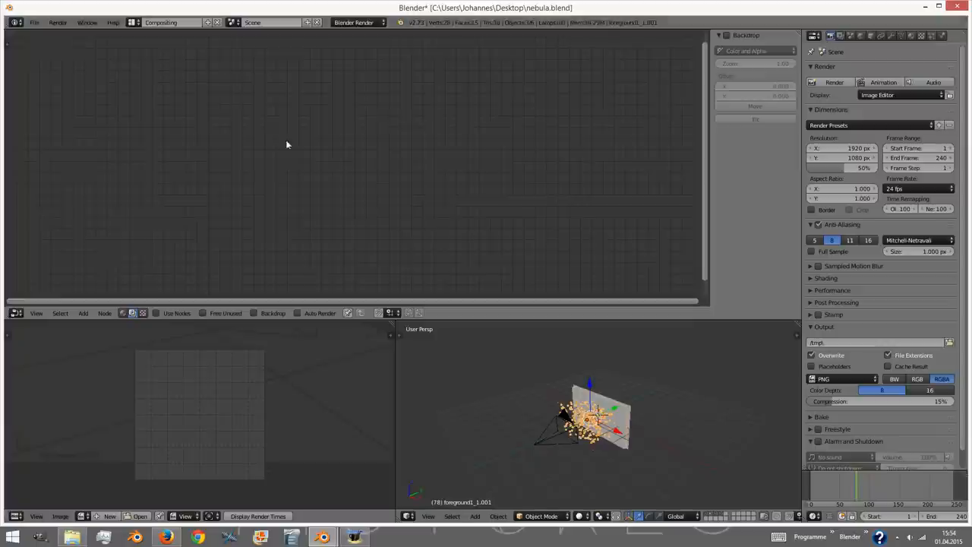
# - Enable Use Nodes and Backdrop in the compositor, then add a Viewer node
pyautogui.click(157, 313)
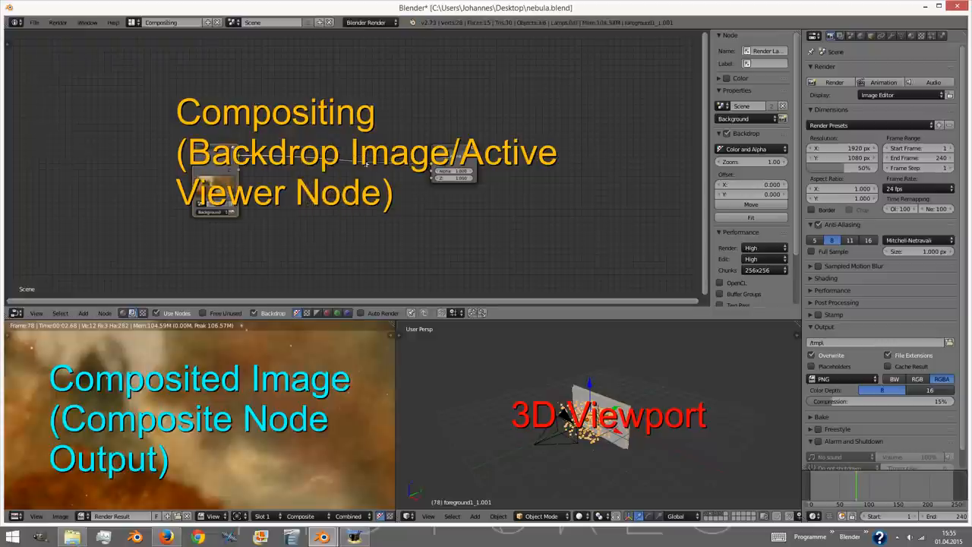
pyautogui.click(82, 313)
pyautogui.write('vi')
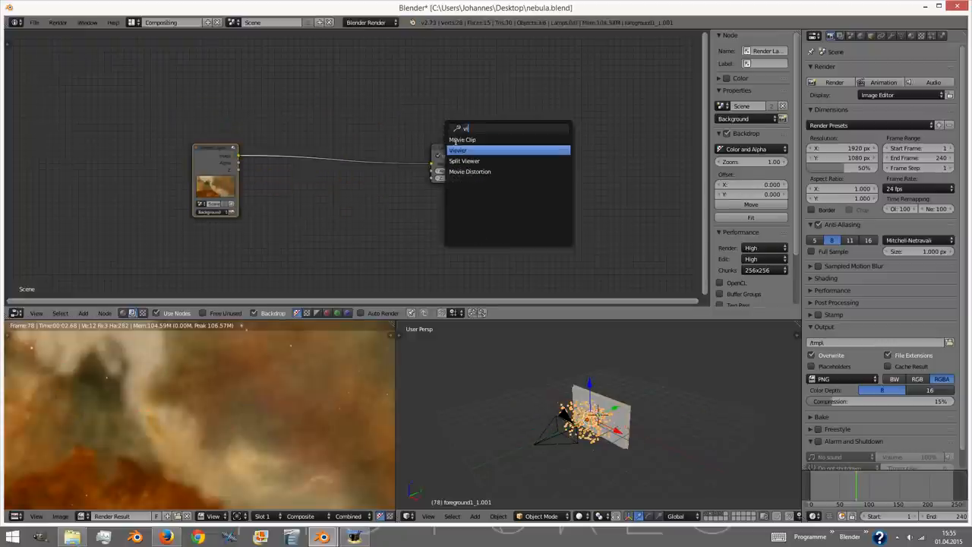
pyautogui.click(459, 150)
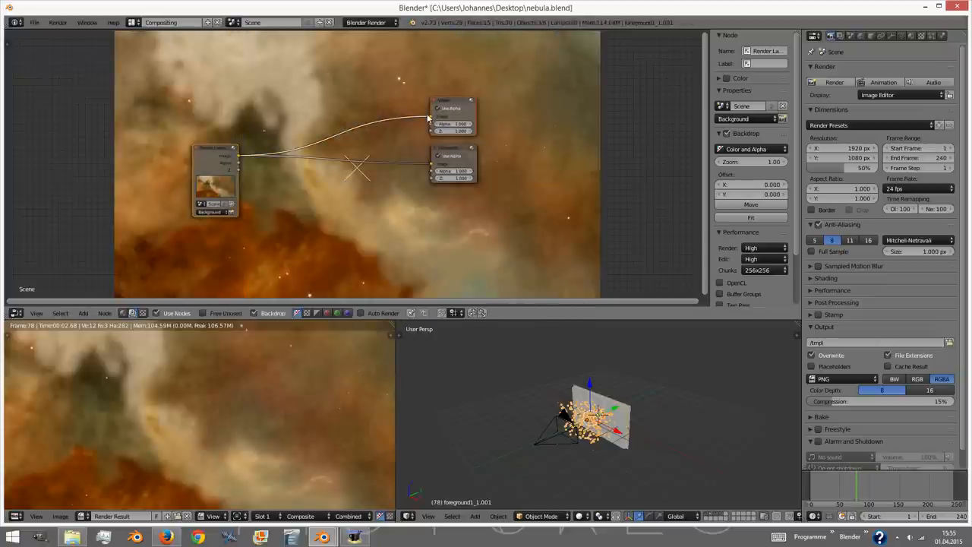
pyautogui.scroll(-3)
pyautogui.write('alph')
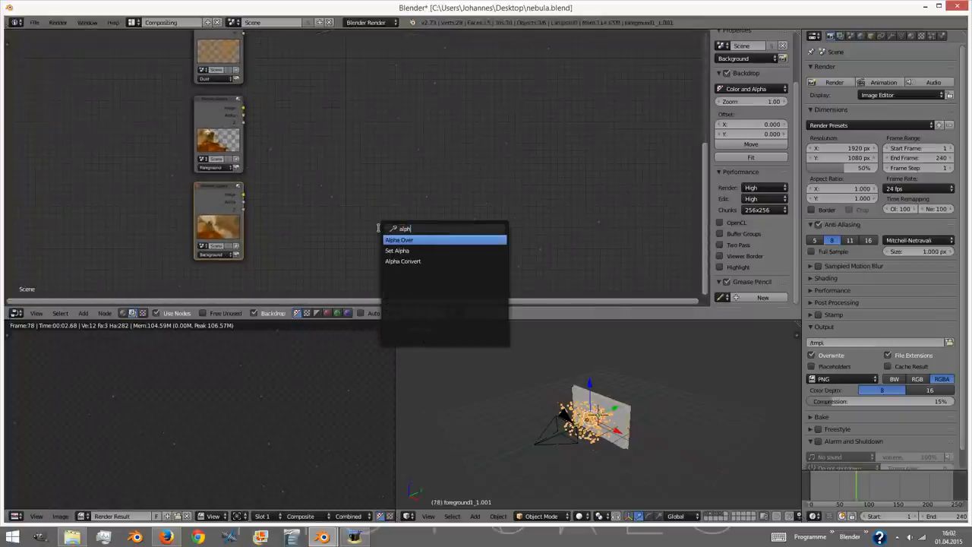
# - Add an Alpha Over node and wire a Render Layers output into it
pyautogui.click(400, 240)
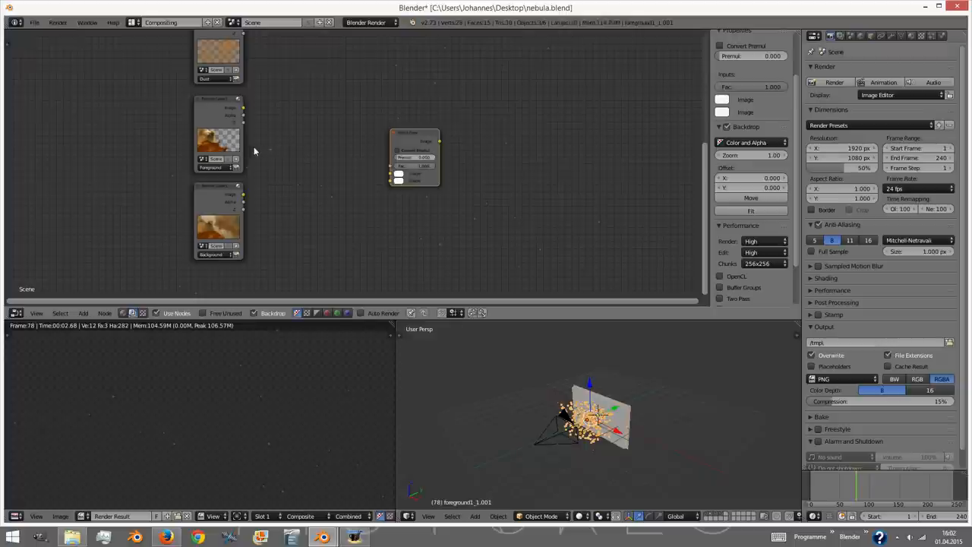
pyautogui.moveTo(277, 161)
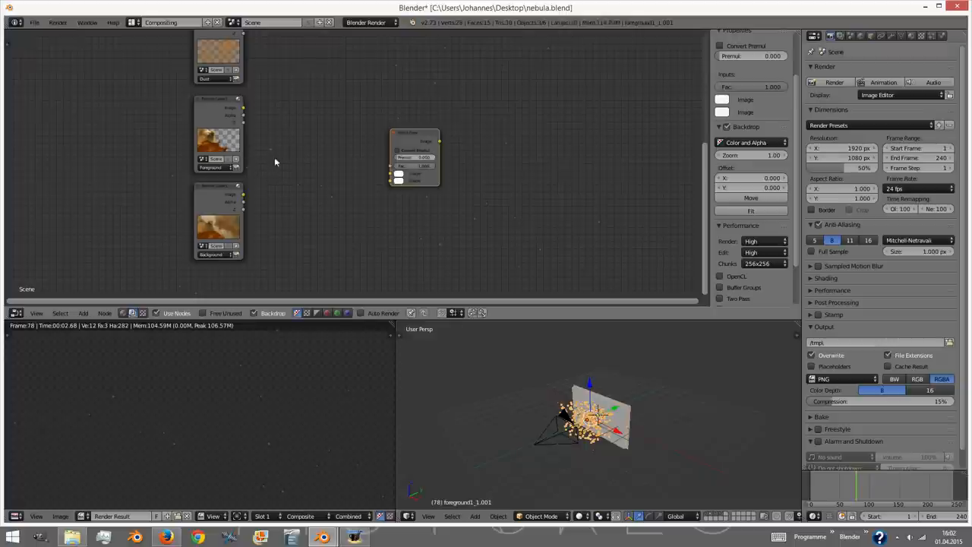
pyautogui.moveTo(244, 110); pyautogui.dragTo(388, 179)
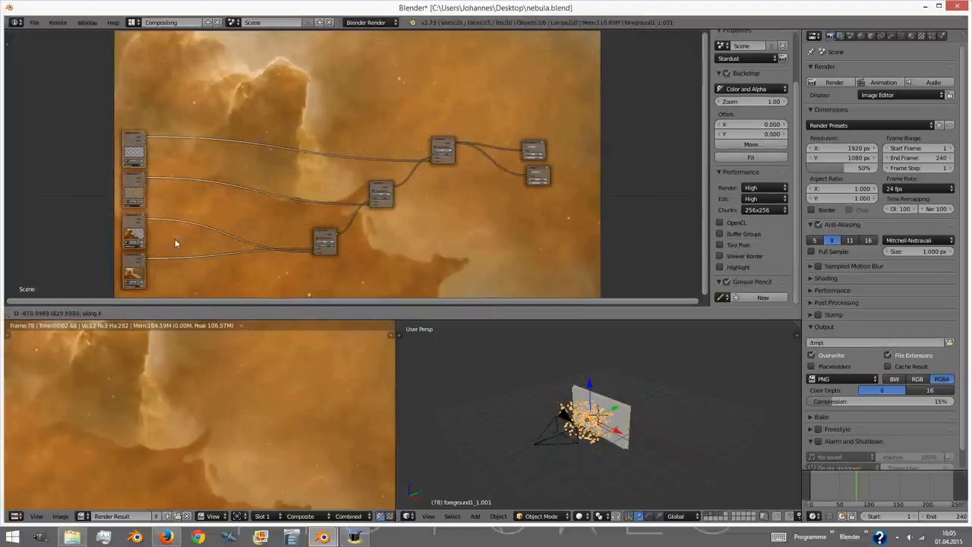
# - Add Sobel filter and Lens Distortion nodes to the foreground chain, setting Contrast 0.300 and the distortion amount
pyautogui.click(82, 313)
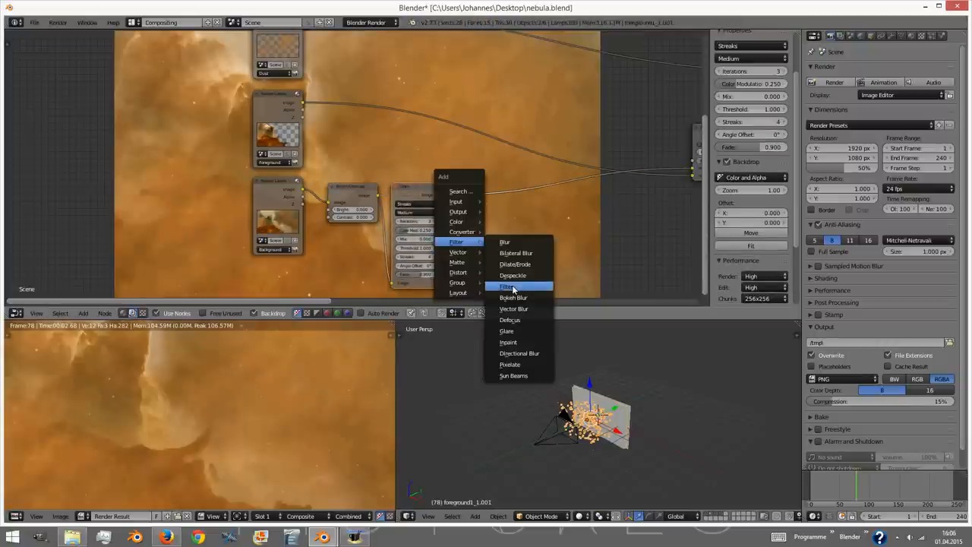
pyautogui.click(508, 286)
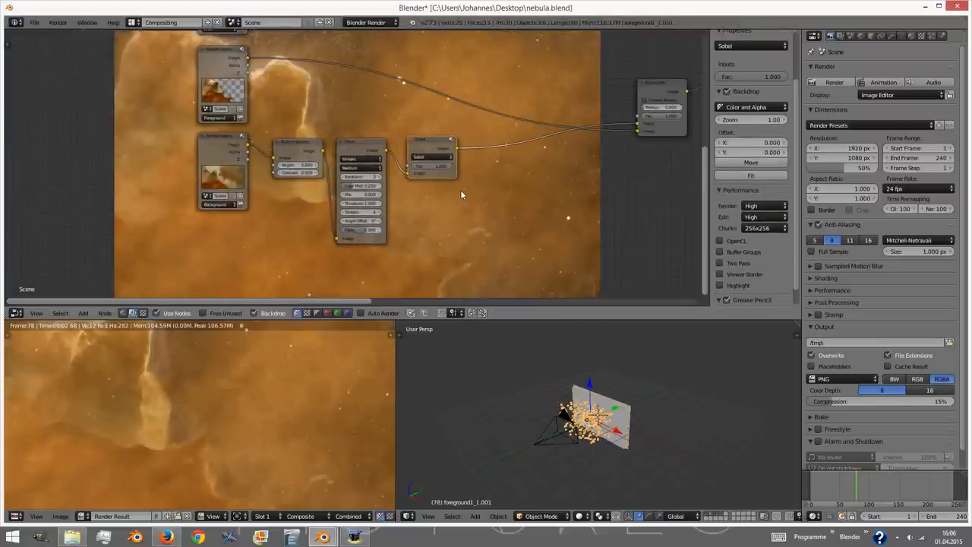
pyautogui.click(453, 226)
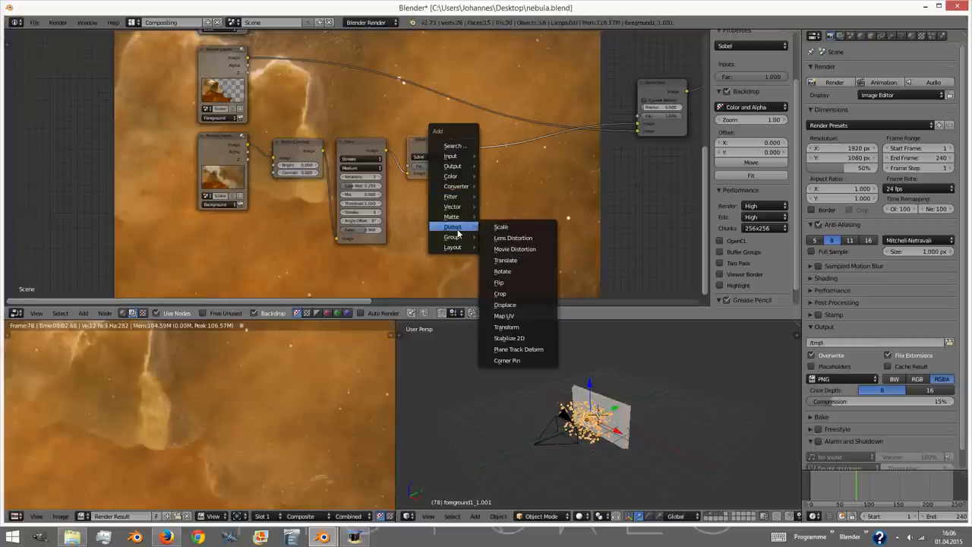
pyautogui.click(513, 237)
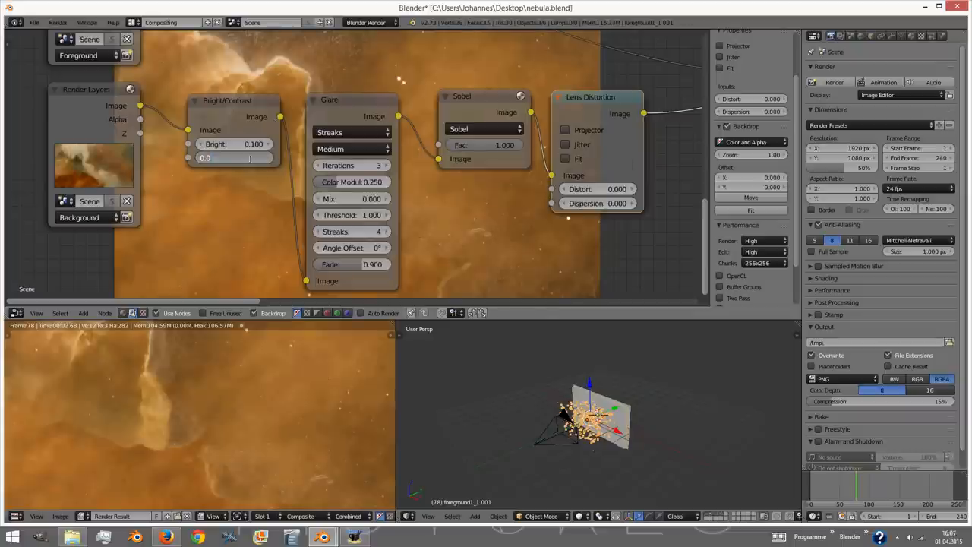
pyautogui.write('0.300')
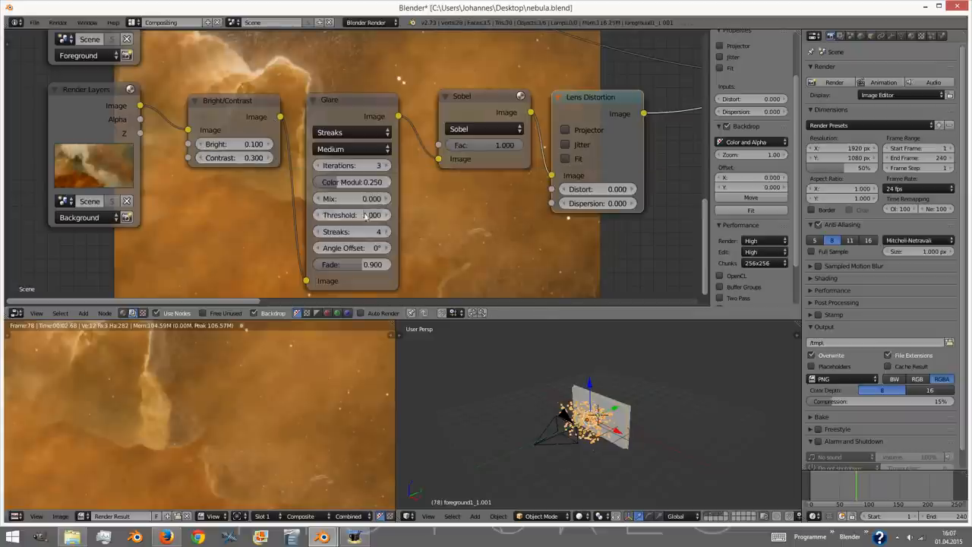
pyautogui.moveTo(353, 215)
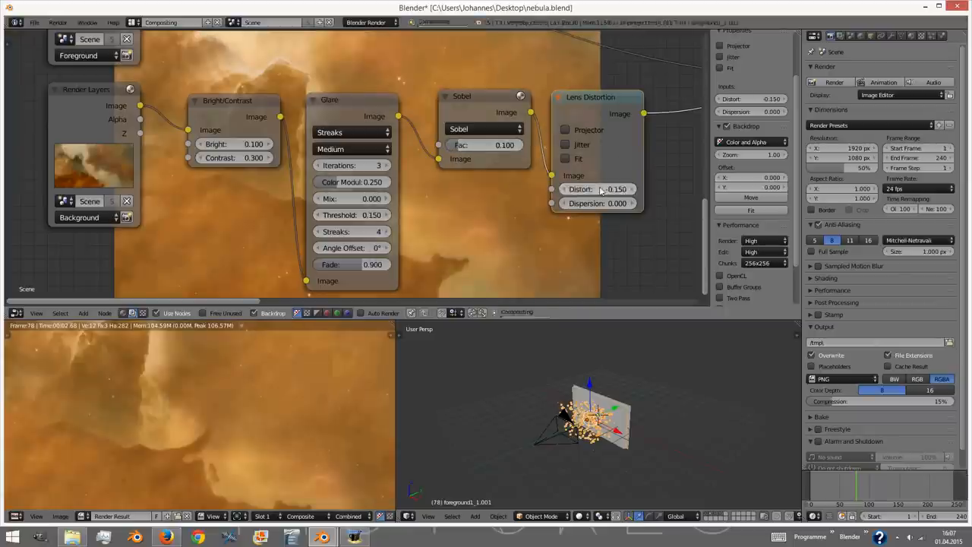
pyautogui.click(598, 203)
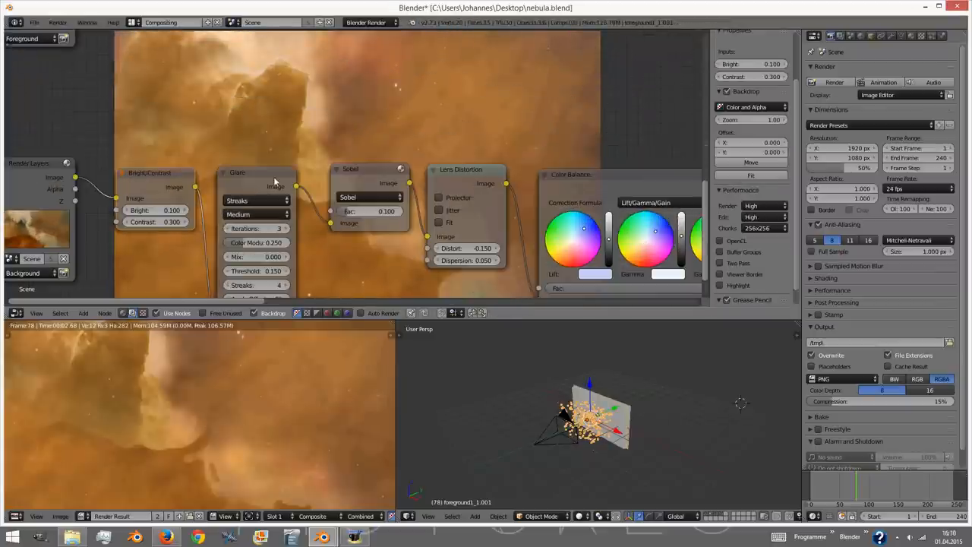
# - Add and position a Color Balance node for grading, then save over the nebula blend file
pyautogui.click(362, 168)
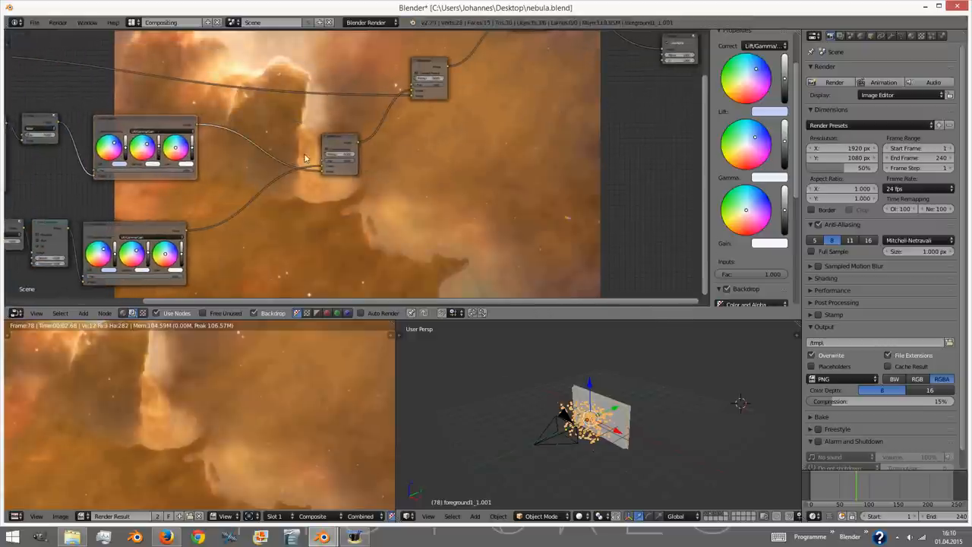
pyautogui.moveTo(337, 152); pyautogui.dragTo(276, 174)
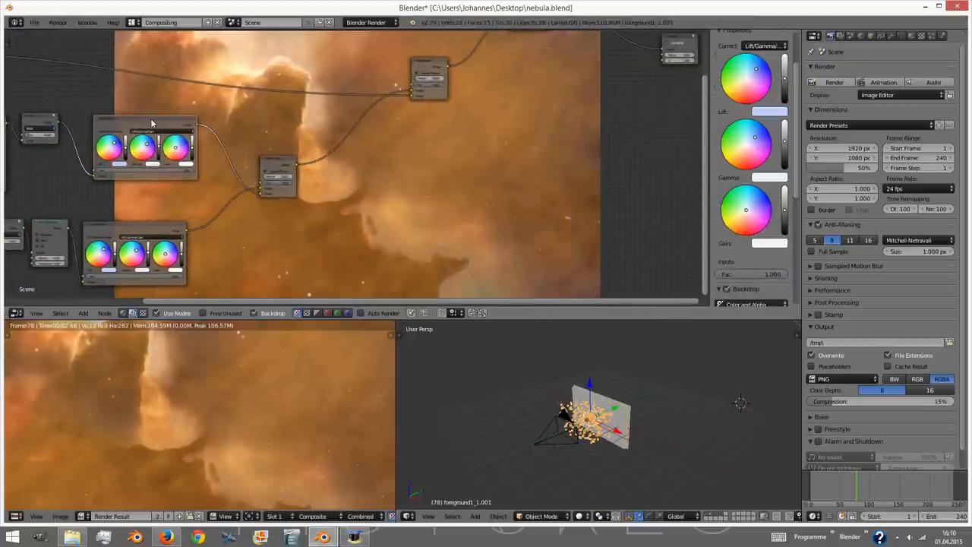
pyautogui.moveTo(144, 144); pyautogui.dragTo(368, 155)
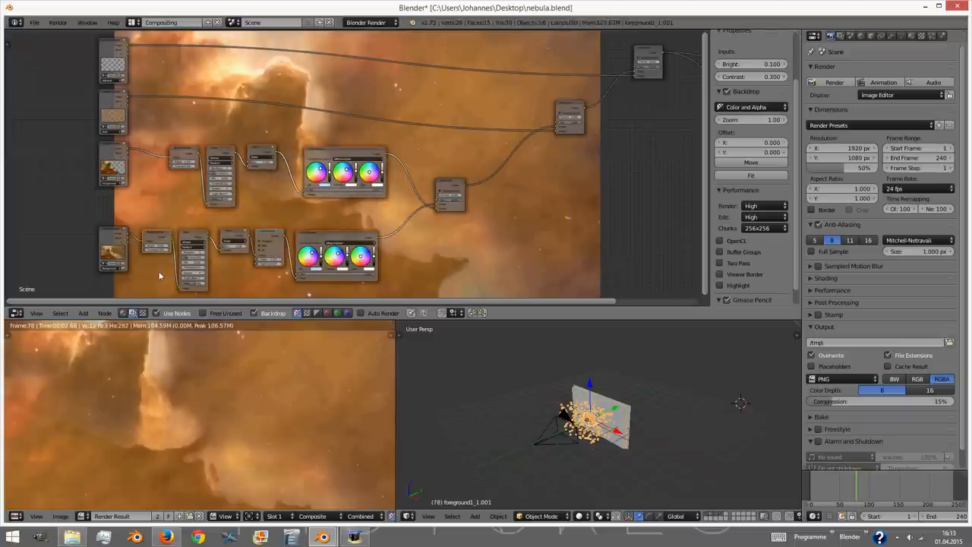
pyautogui.press('ctrl+s')
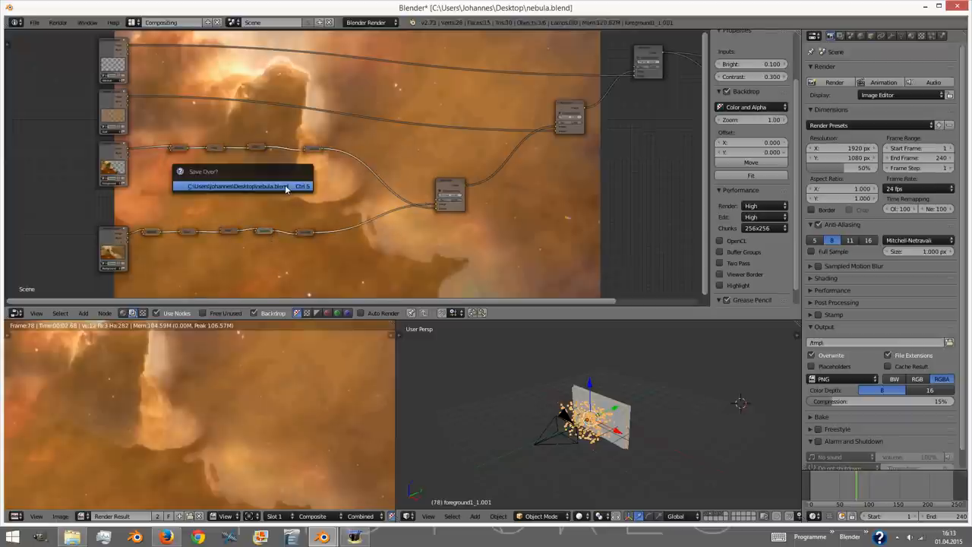
pyautogui.click(243, 186)
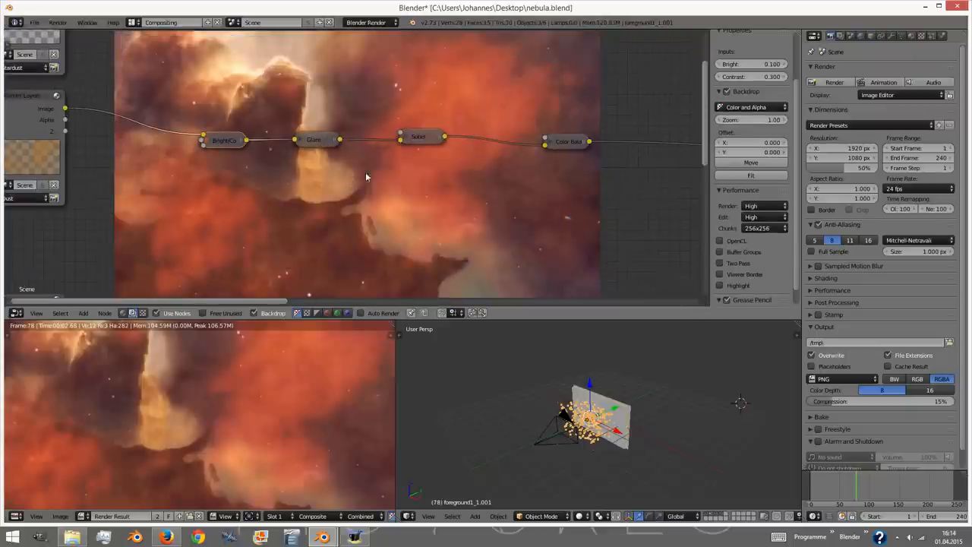
# - Change the foreground edge filter type from Sobel to Laplace and select the Color Balance node
pyautogui.click(313, 139)
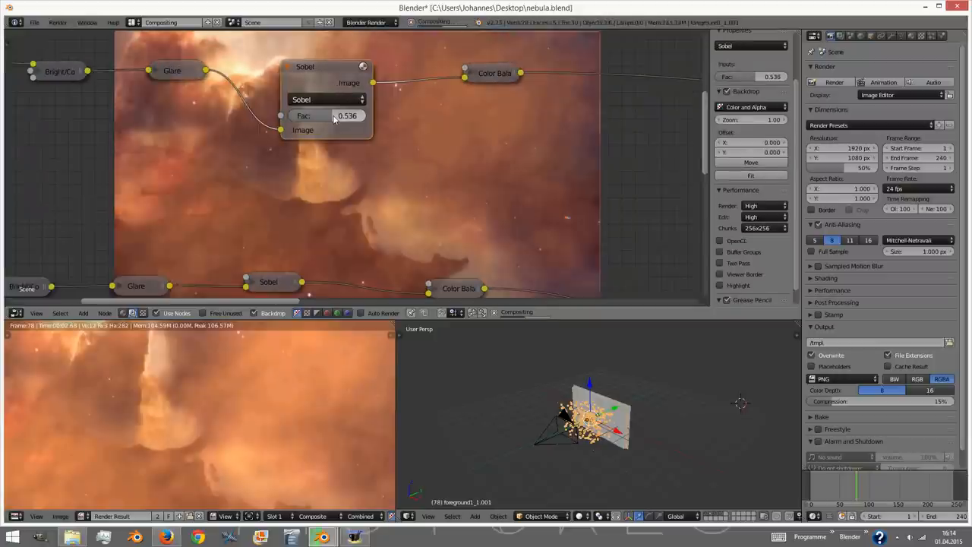
pyautogui.click(327, 100)
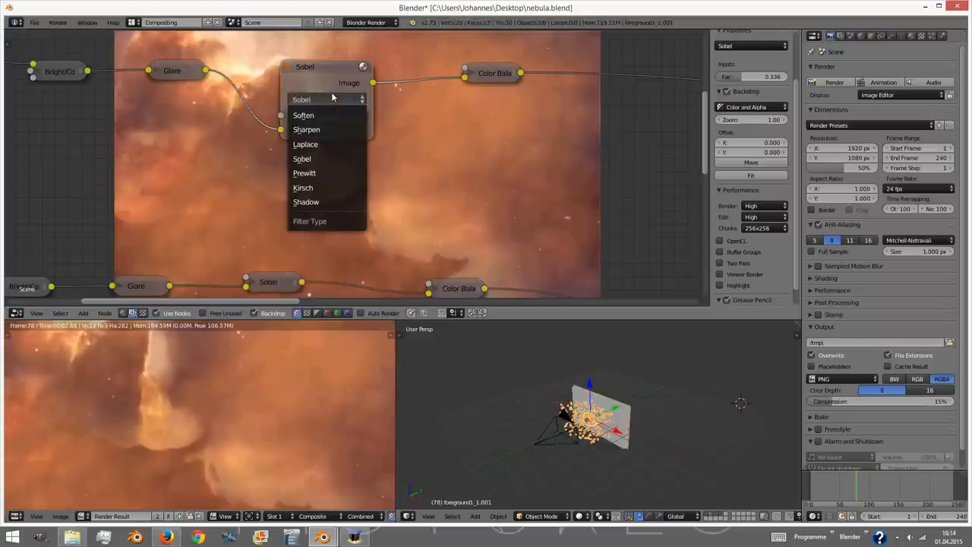
pyautogui.click(306, 143)
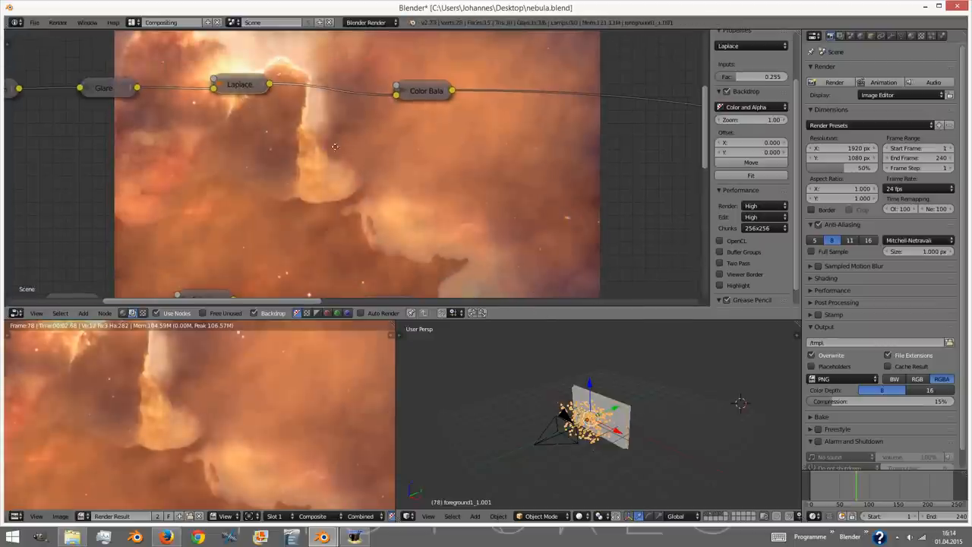
pyautogui.click(425, 91)
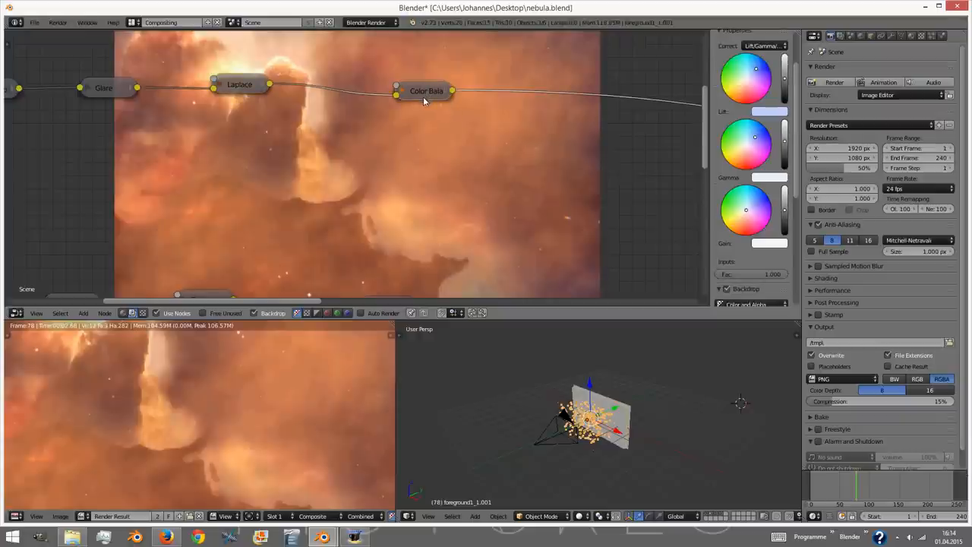
pyautogui.click(426, 91)
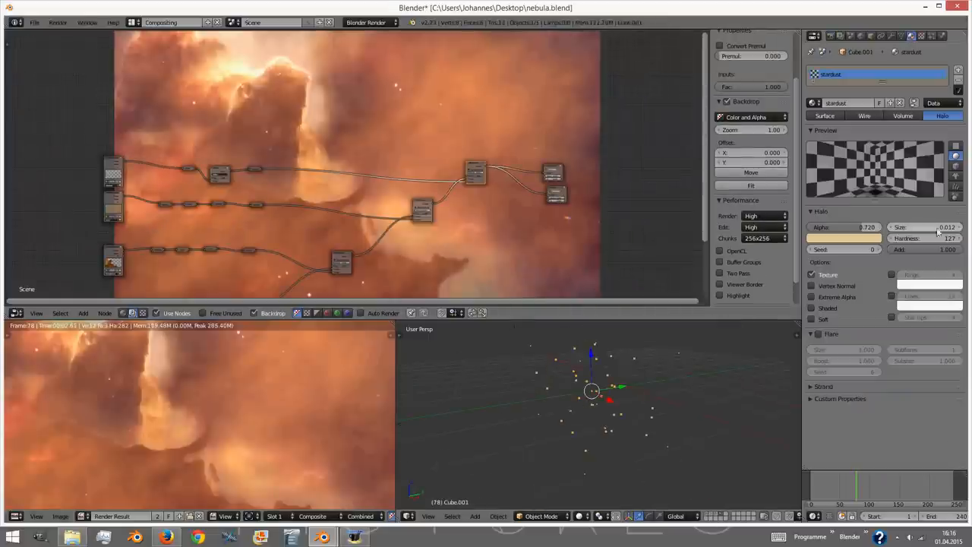
# - Select the star object Cube.001 in the 3D View to reach its halo material
pyautogui.moveTo(945, 226); pyautogui.dragTo(954, 226)
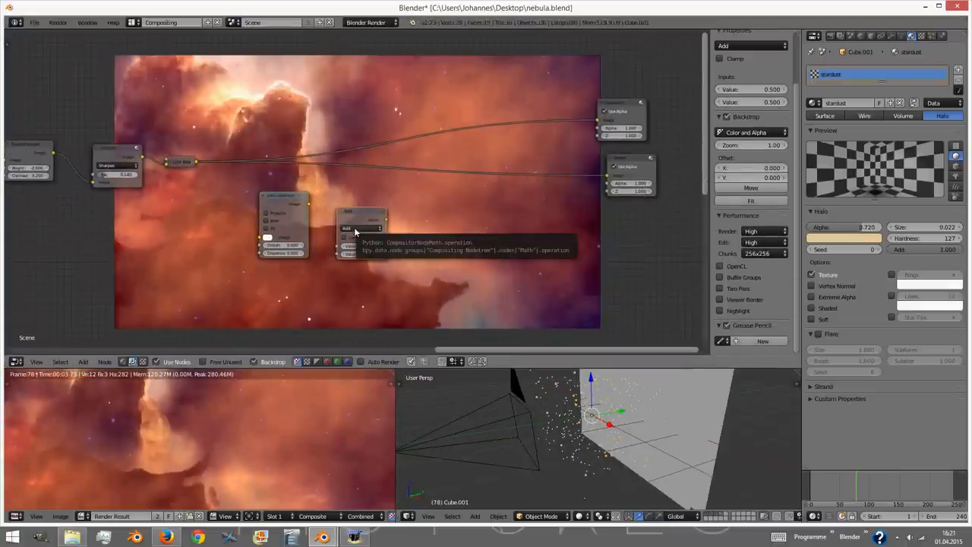
# - Add a Math node for the vignette mask to the compositing tree
pyautogui.click(362, 228)
pyautogui.write('Image')
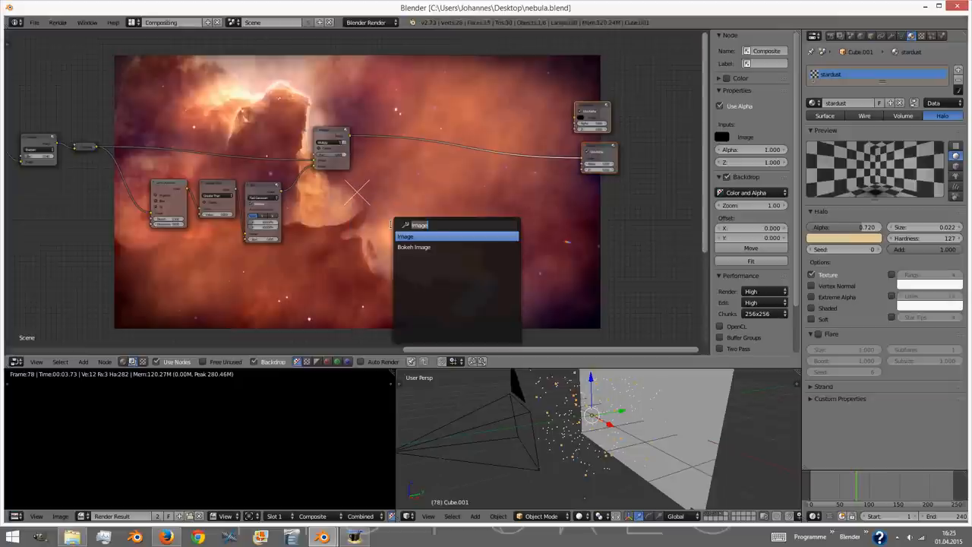
# - Add an Image input node with the bar mask and select the Multiply node combining it
pyautogui.click(406, 237)
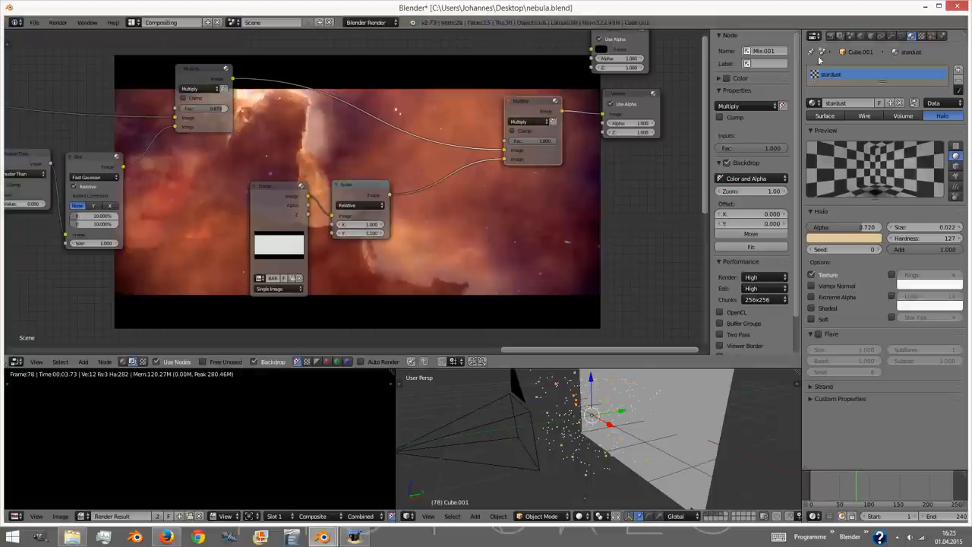
pyautogui.click(831, 37)
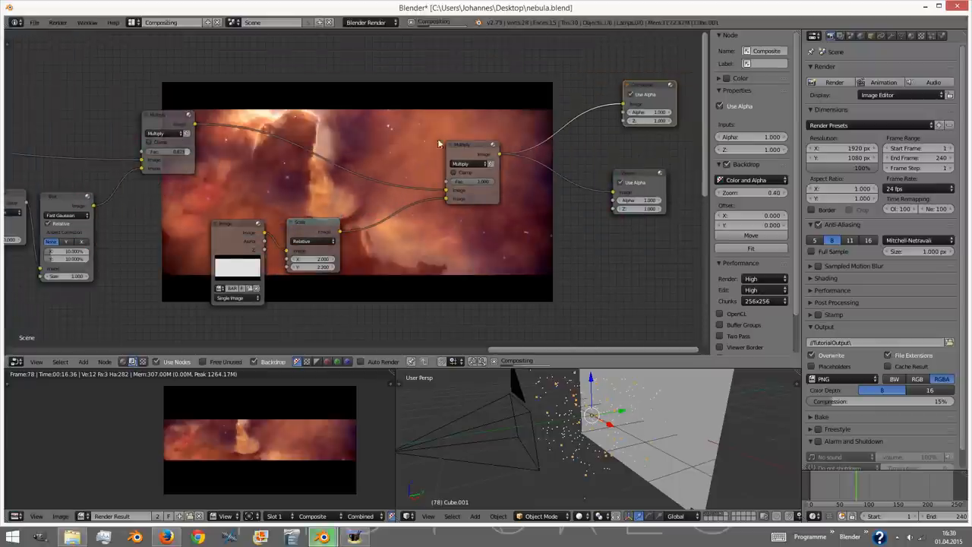
# - Switch the area's editor type toward the Video Sequence Editor
pyautogui.click(16, 361)
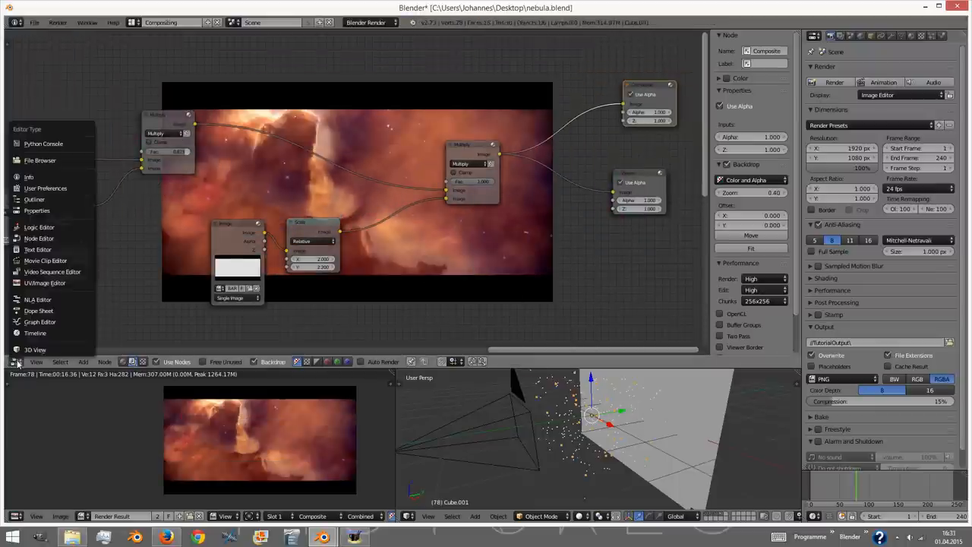
pyautogui.moveTo(39, 237)
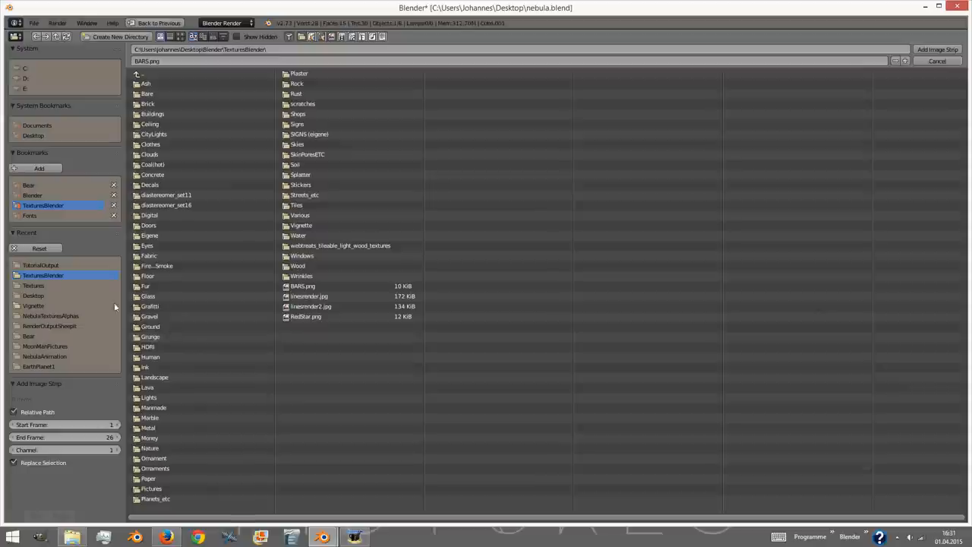
# - Browse into a folder in the file browser looking for the rendered nebula frames
pyautogui.doubleClick(44, 355)
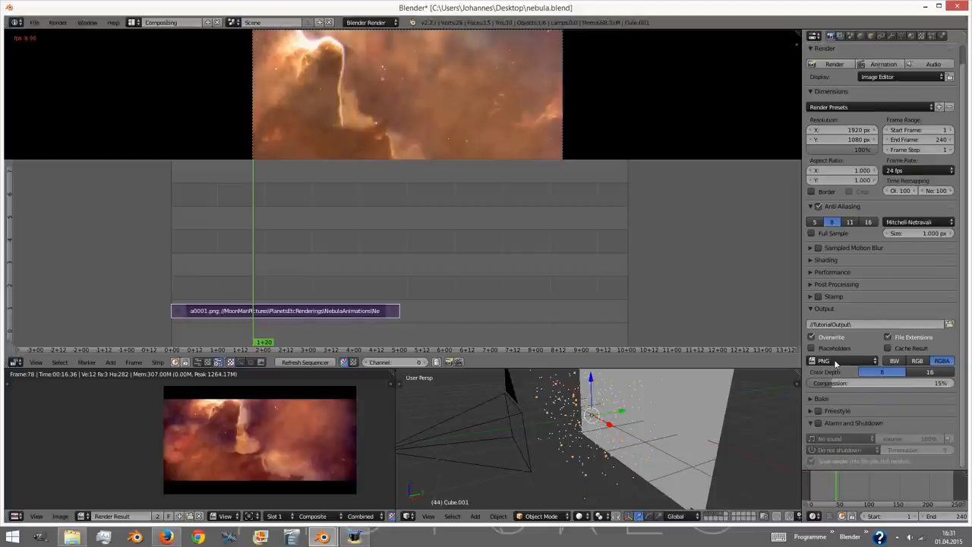
pyautogui.click(844, 362)
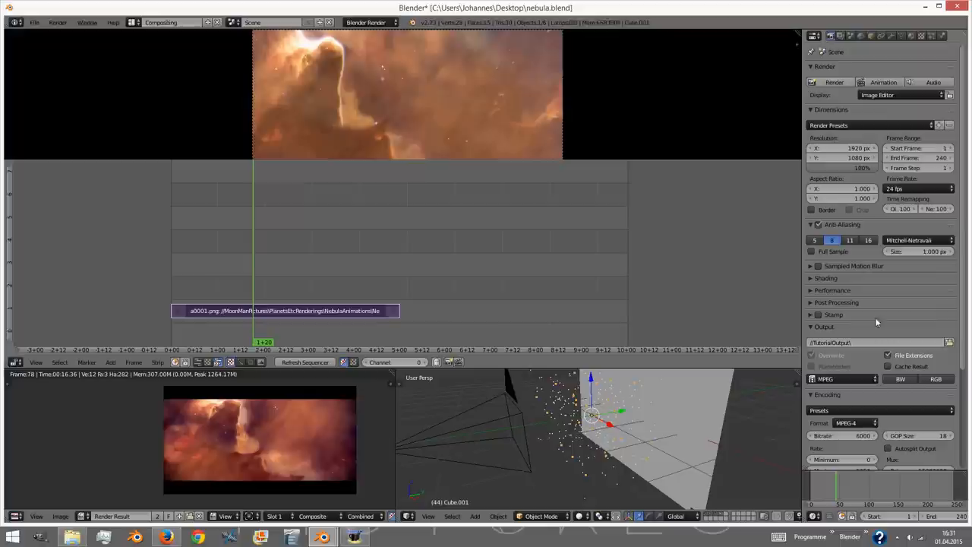
pyautogui.moveTo(884, 82)
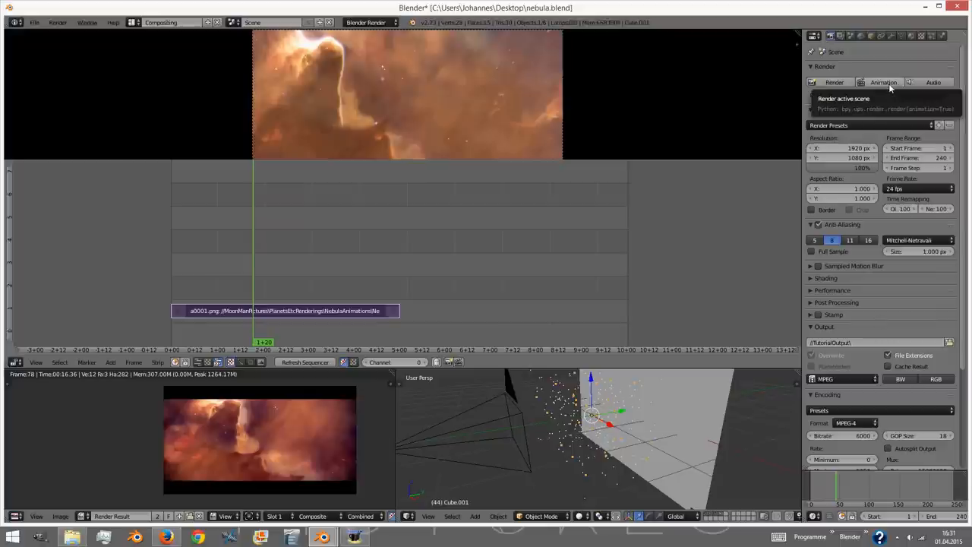